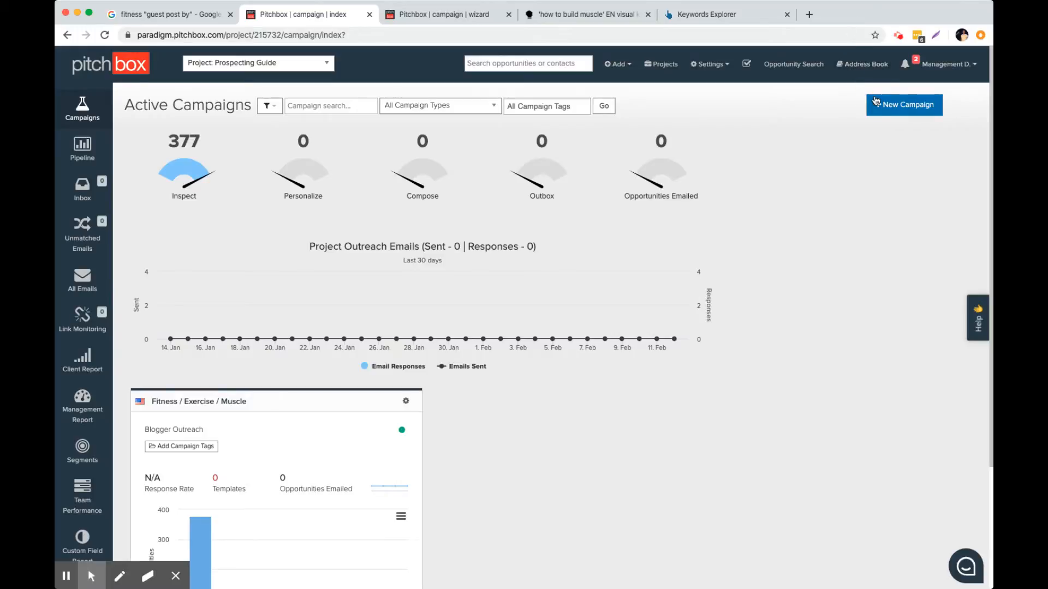
- Start a new campaign from the Active Campaigns dashboard
left_click(904, 104)
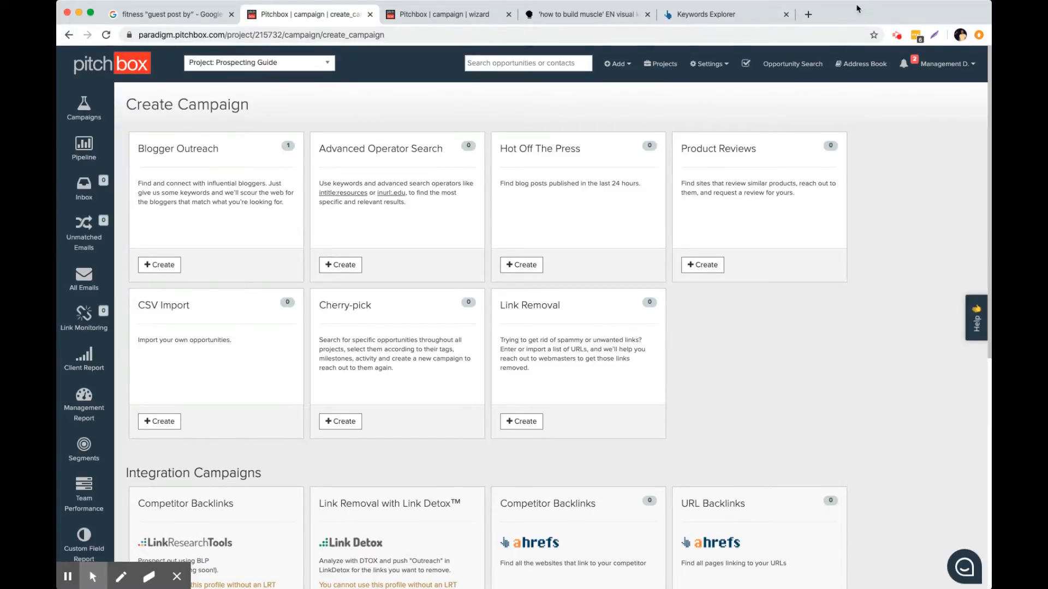
left_click(171, 14)
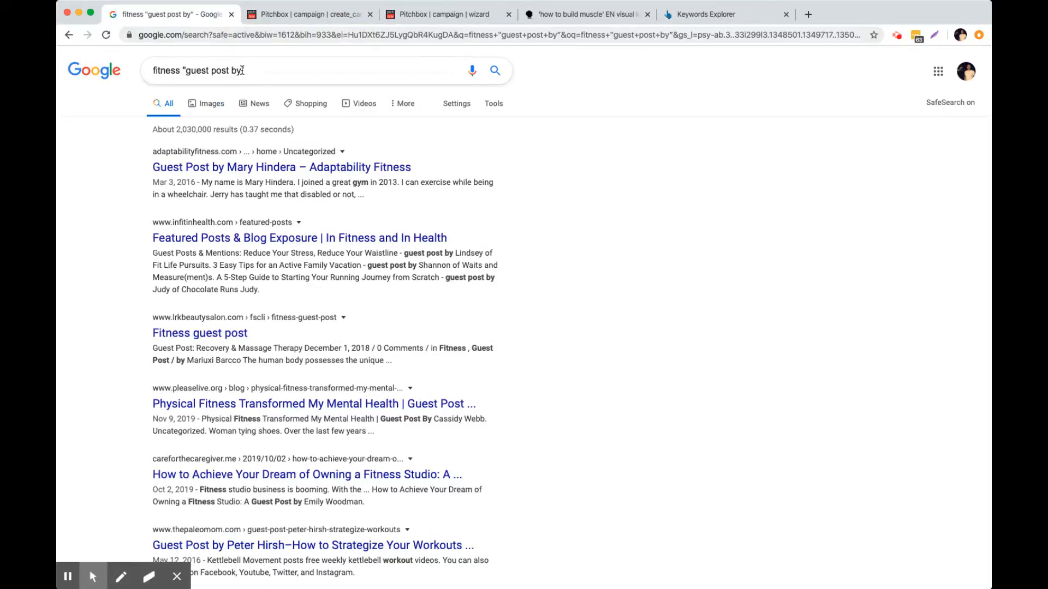
double_click(214, 70)
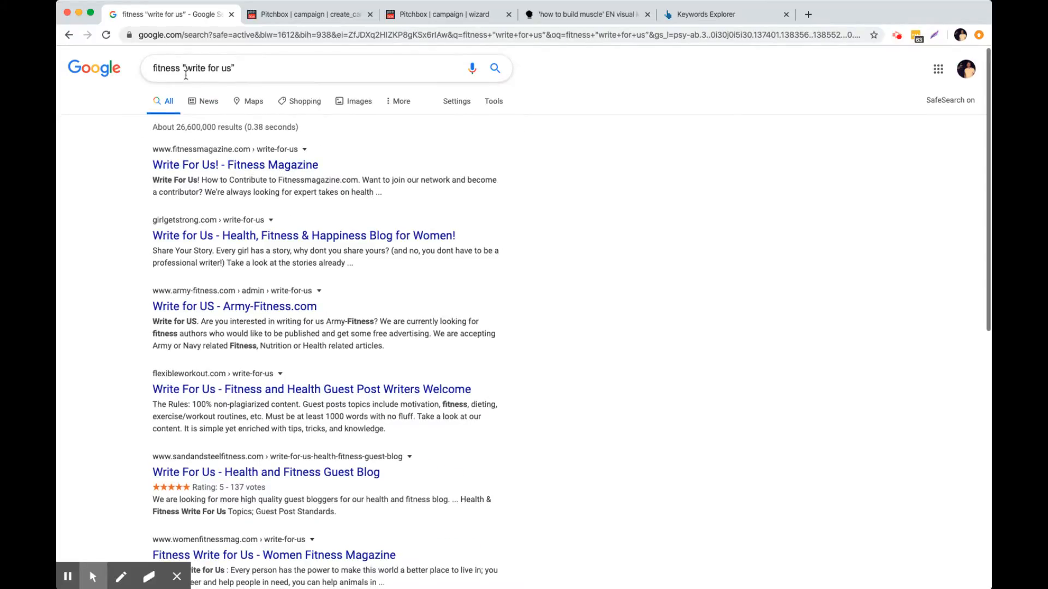
scroll("down", 3)
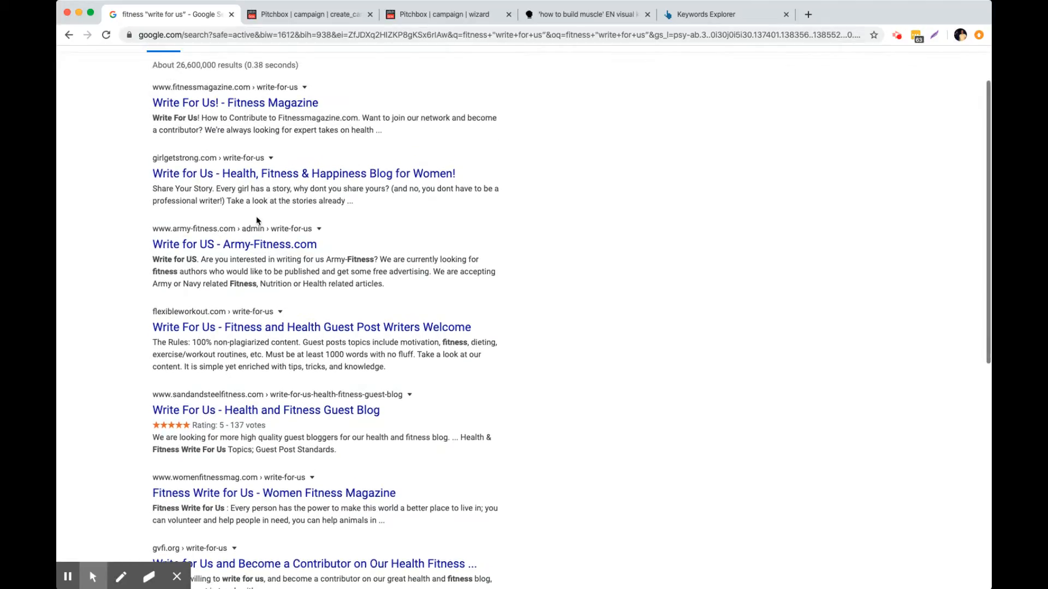
scroll("down", 3)
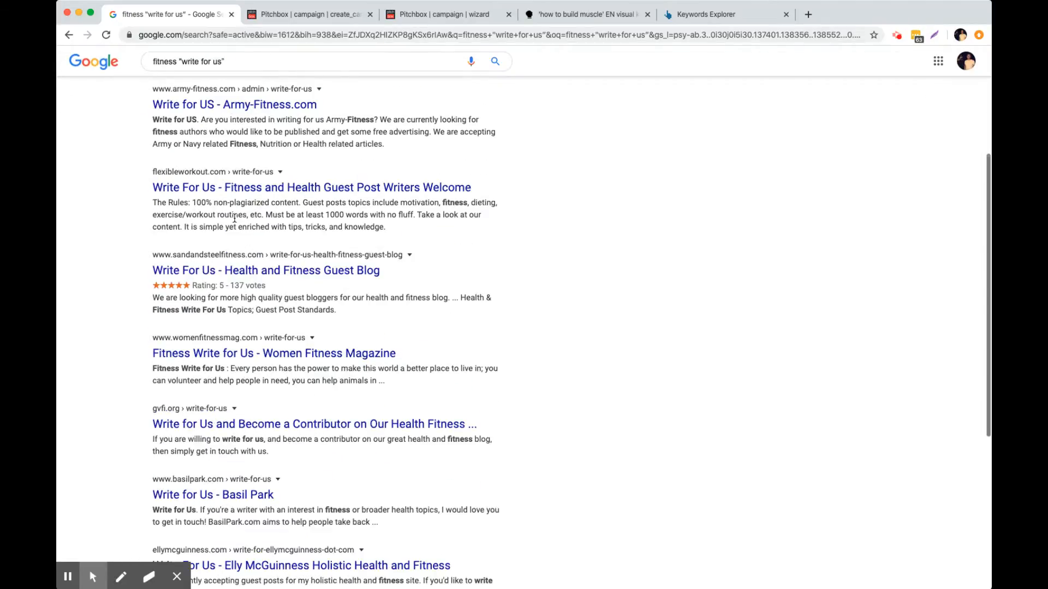
scroll("up", 3)
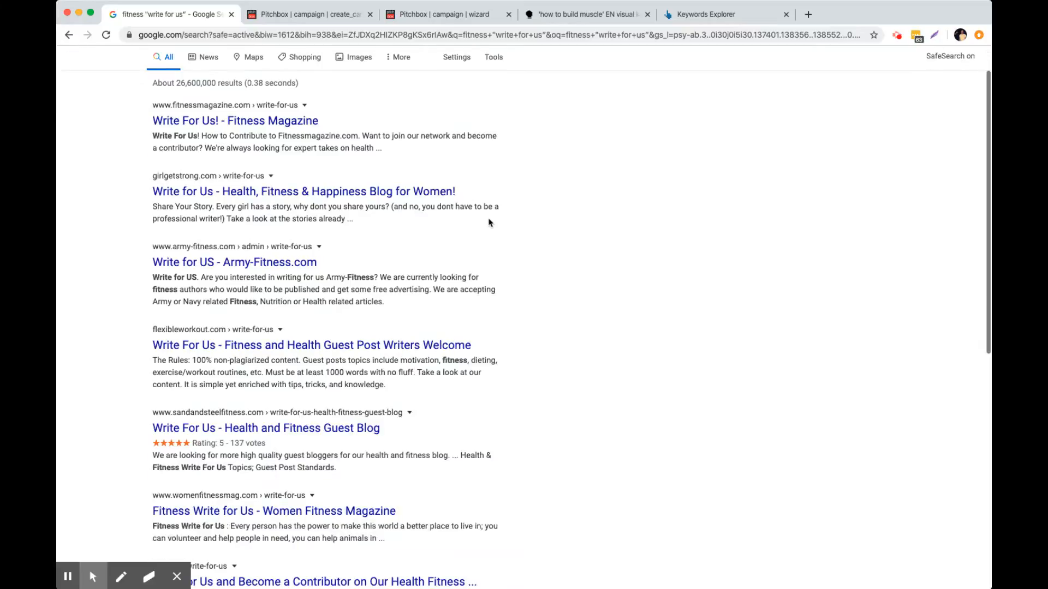
mouse_move(476, 221)
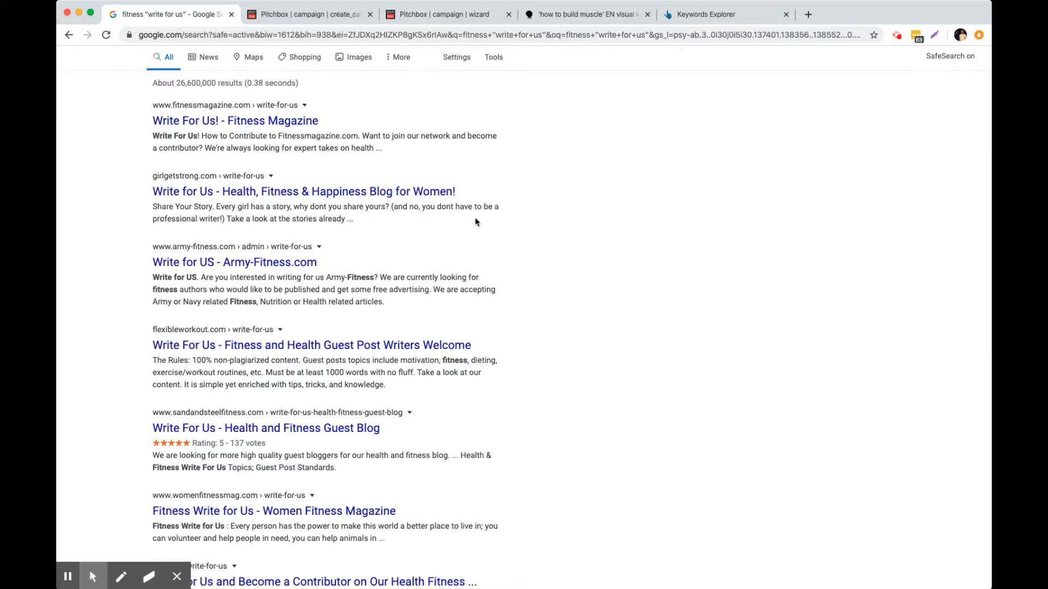
scroll("down", 3)
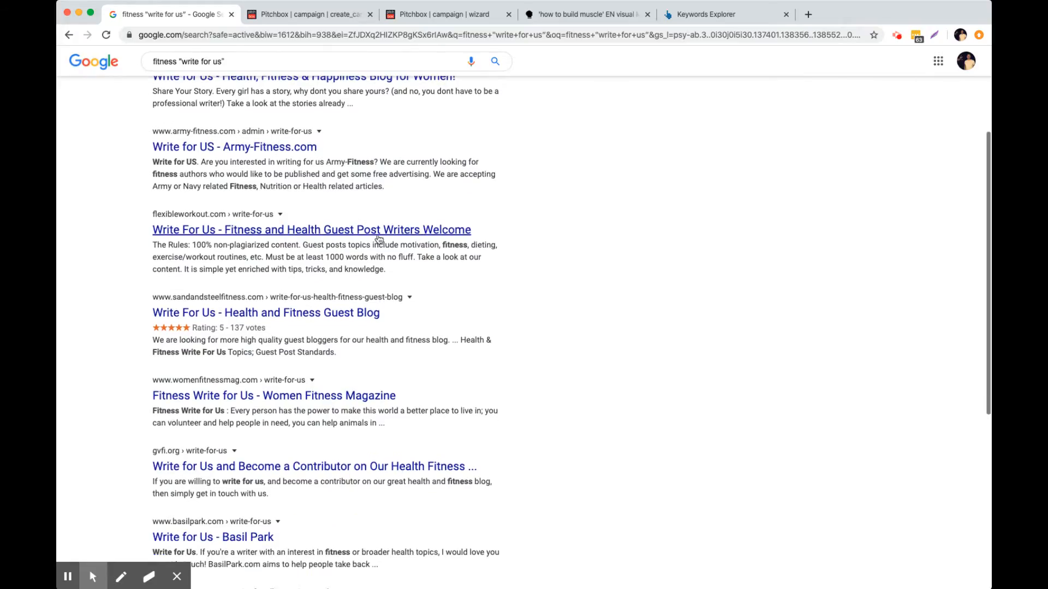
scroll("up", 3)
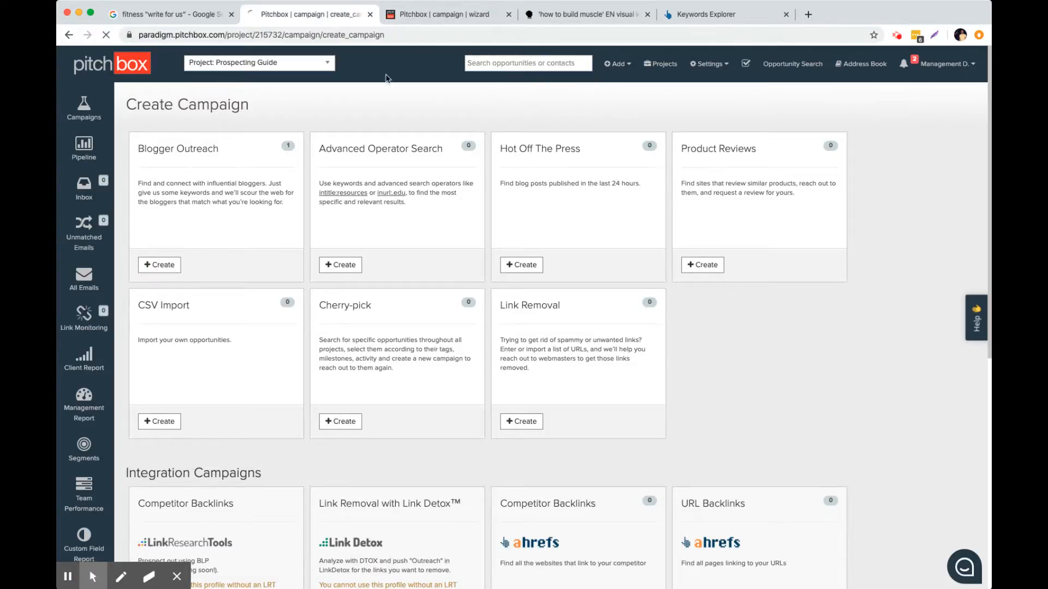
- Create a Blogger Outreach campaign with keywords 'what should my workout routine be', 'celebrity workout routines', 'best workout for building muscle'
left_click(159, 265)
type("workout blogs")
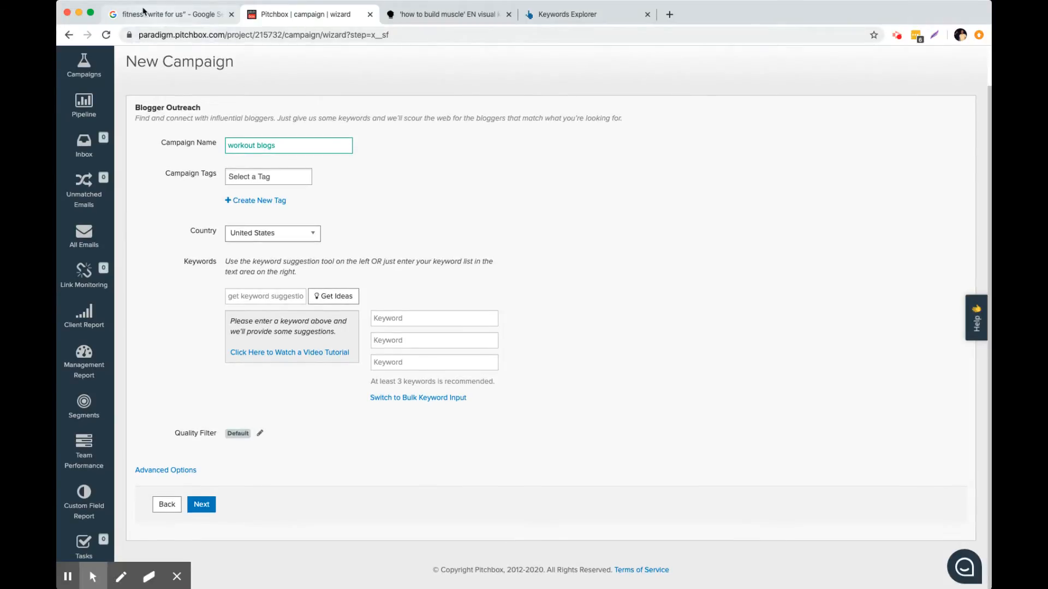
type("what should my workout routine be")
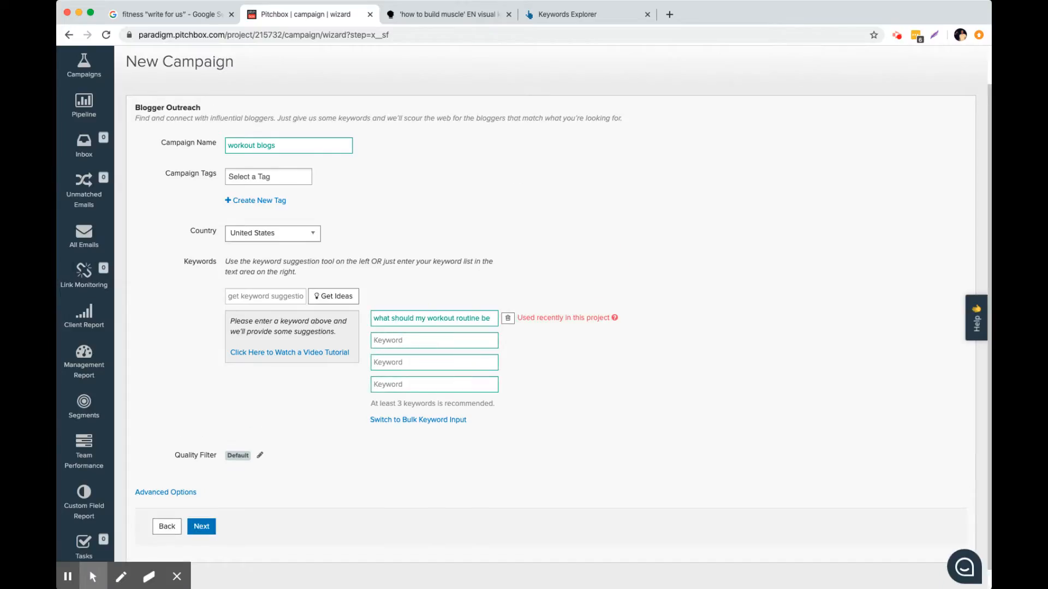
mouse_move(882, 473)
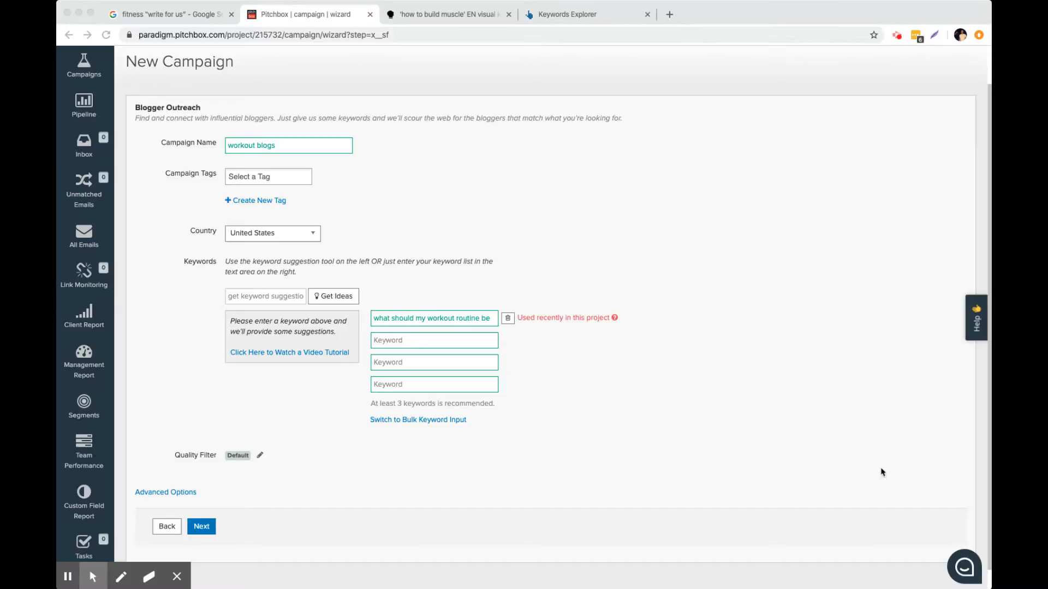
type("celebrity workout routines")
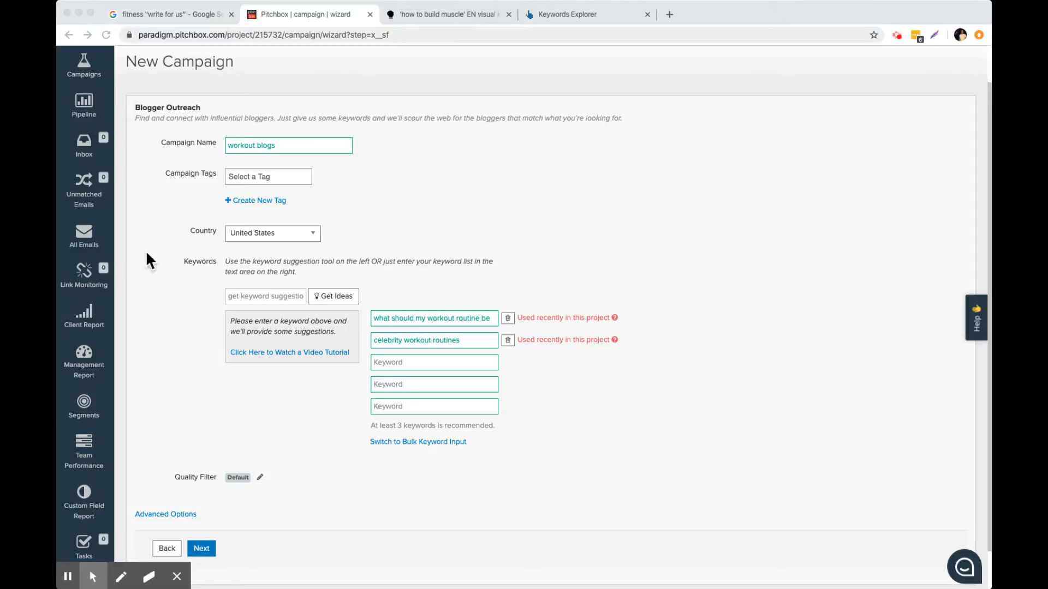
type("best workout for building muscle")
type("which food helps to build muscle")
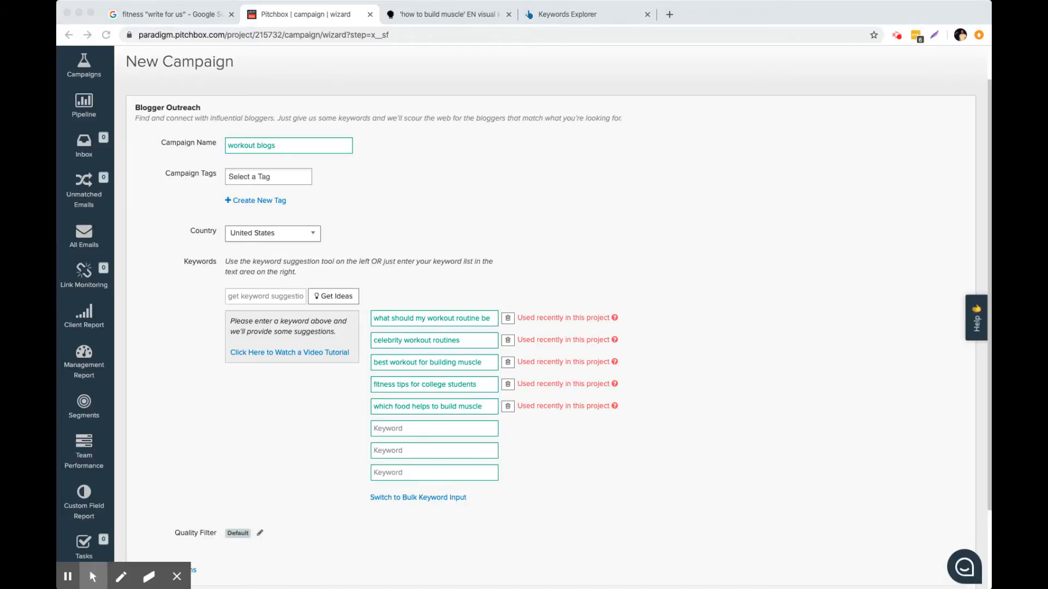
mouse_move(309, 285)
type("is muscle important for sports")
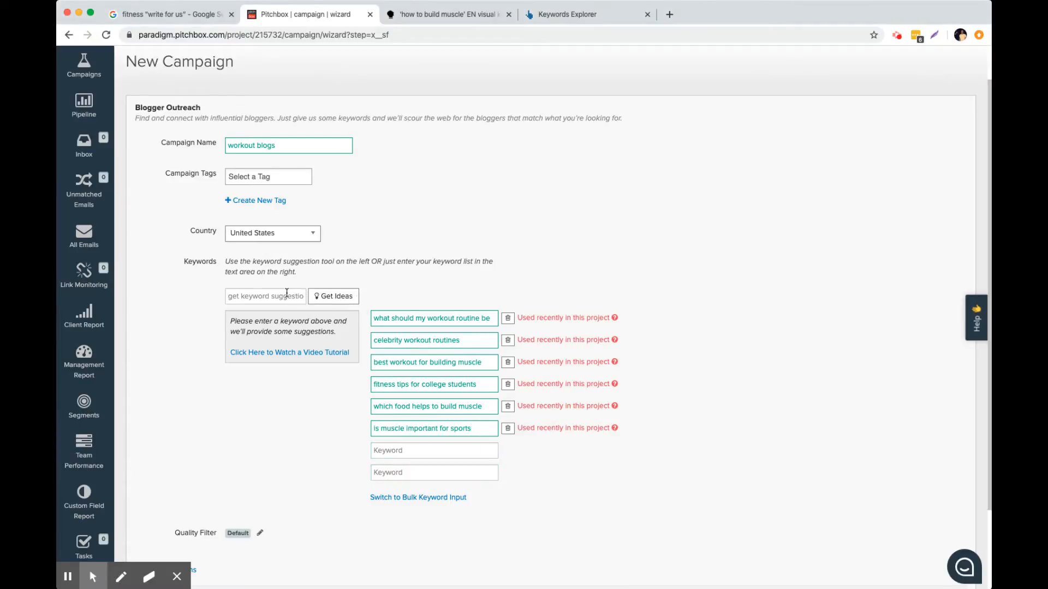
- Get keyword suggestions for 'building muscle' and review the idea list
type("building muscle")
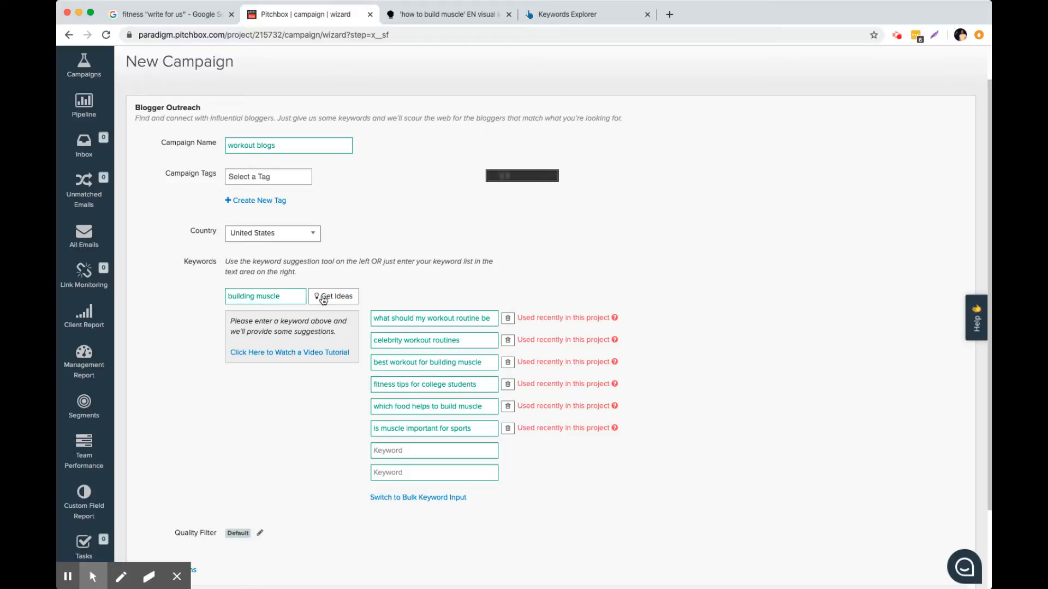
left_click(334, 296)
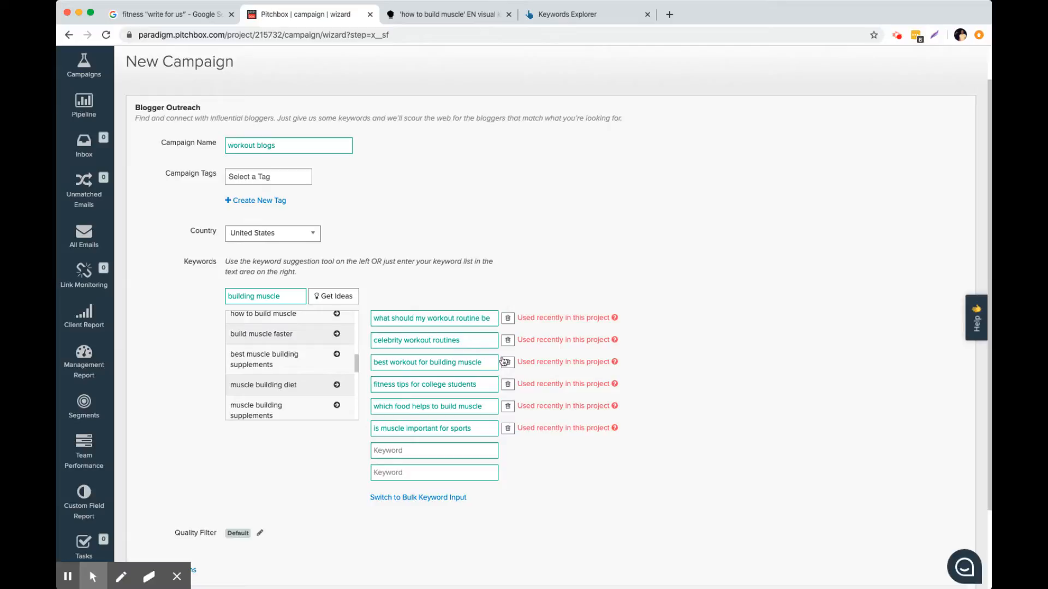
scroll("down", 3)
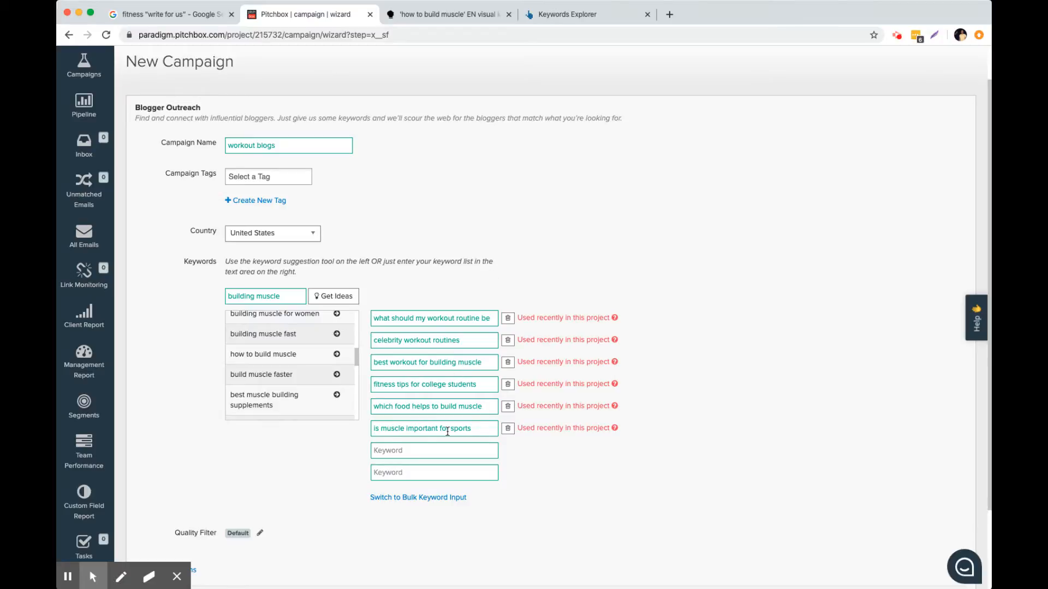
mouse_move(449, 337)
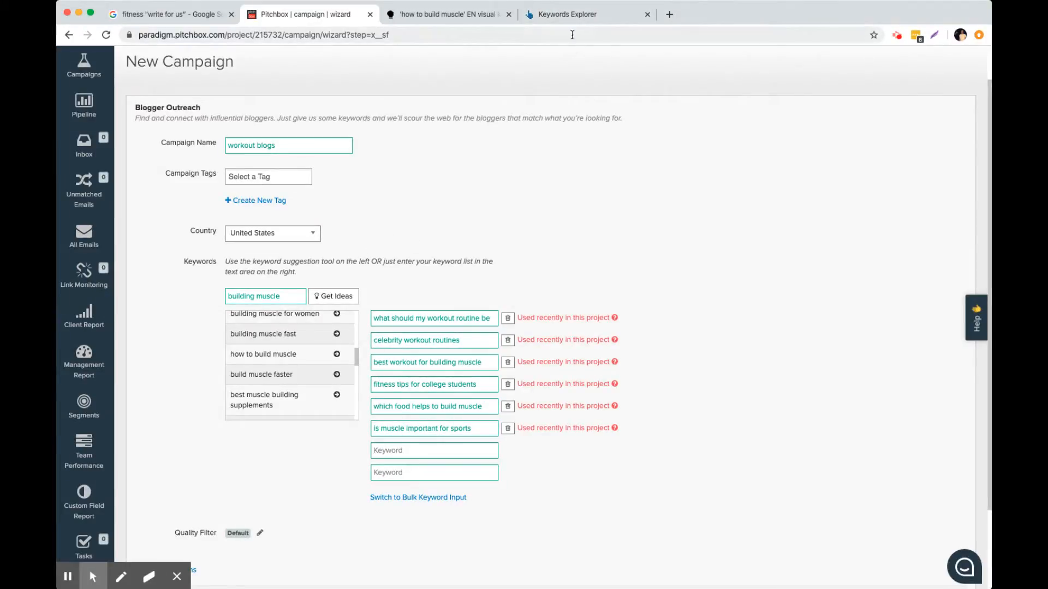
left_click(447, 14)
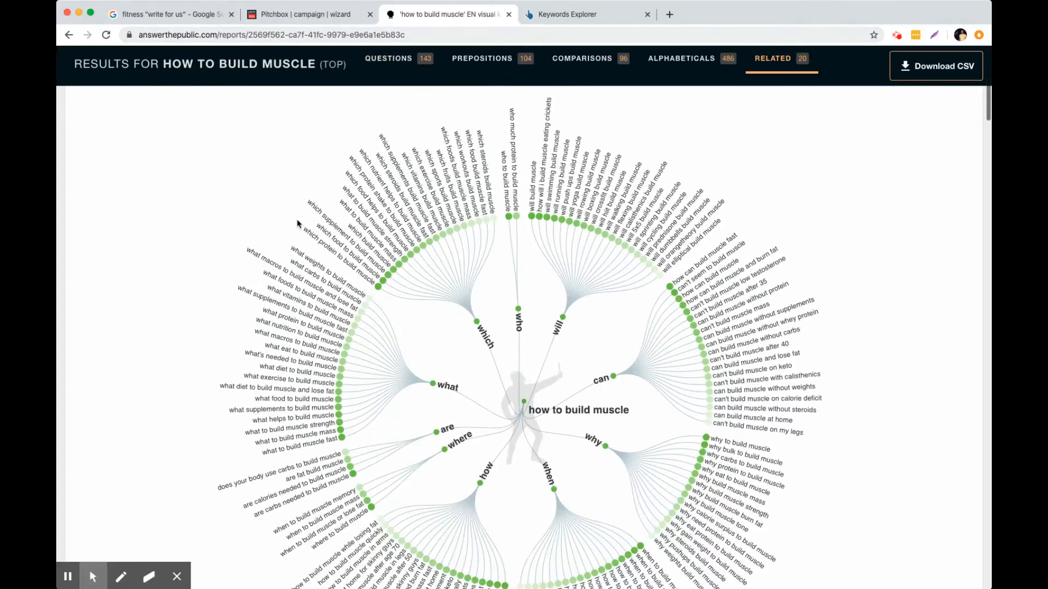
scroll("down", 3)
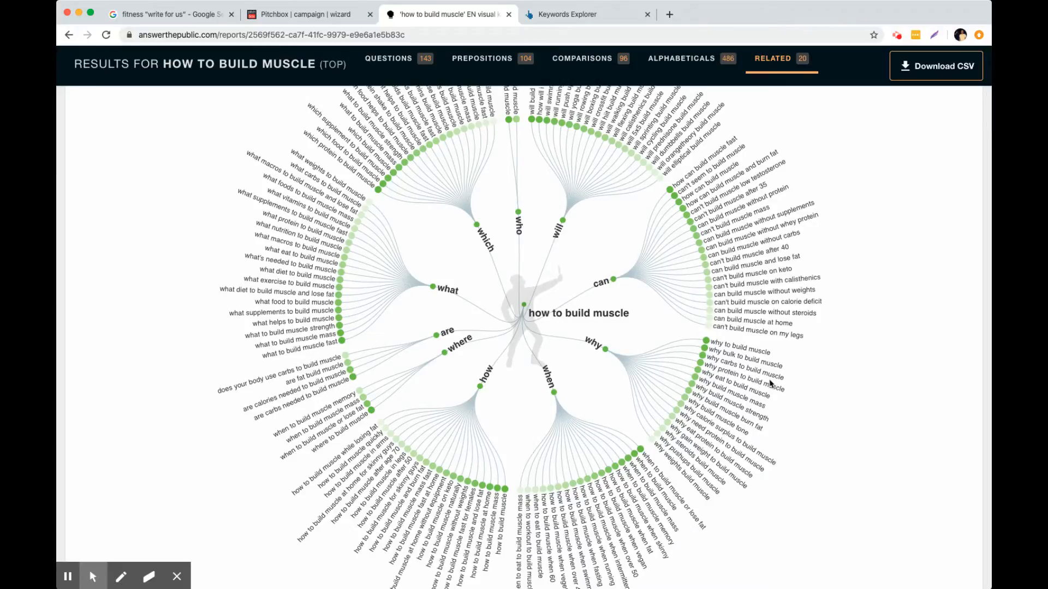
scroll("down", 3)
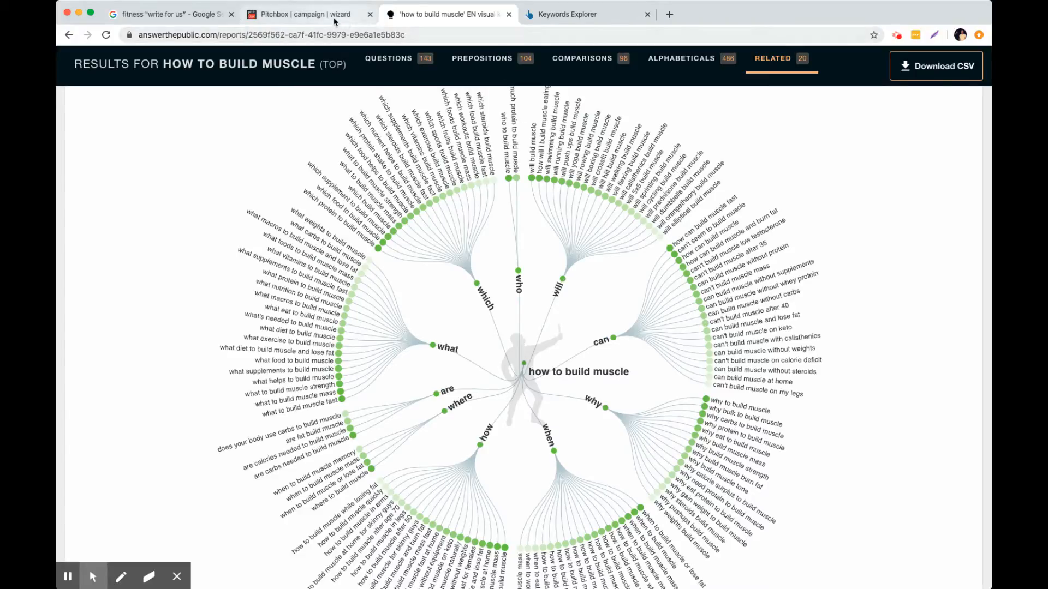
left_click(309, 14)
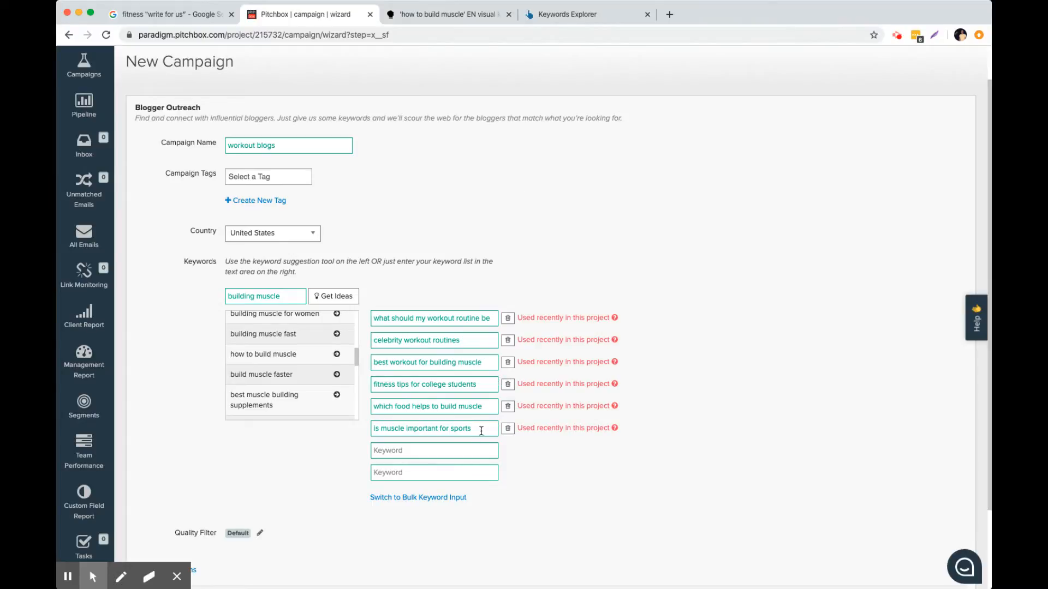
mouse_move(521, 156)
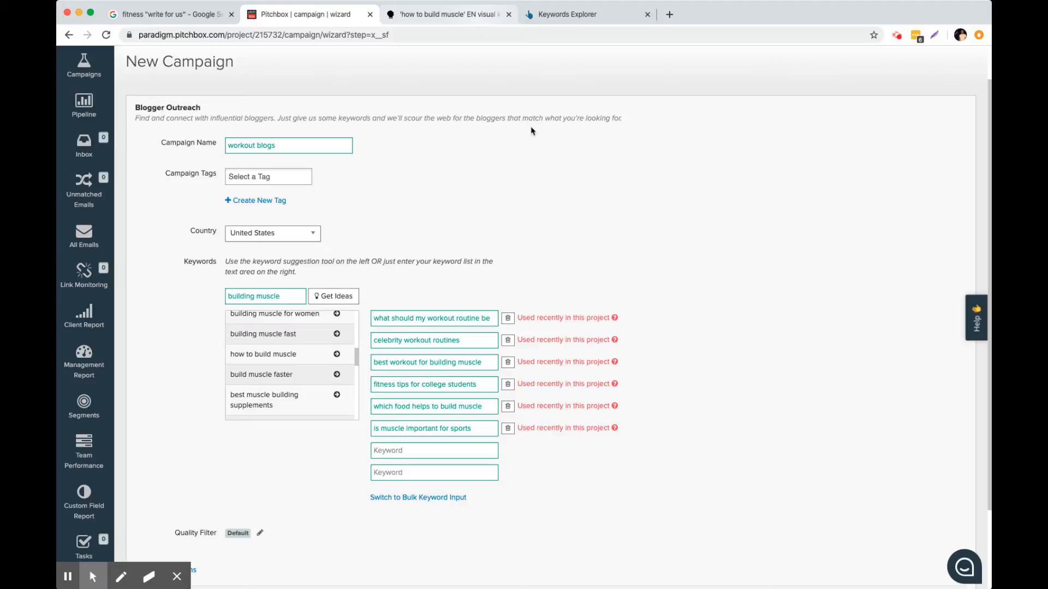
mouse_move(584, 236)
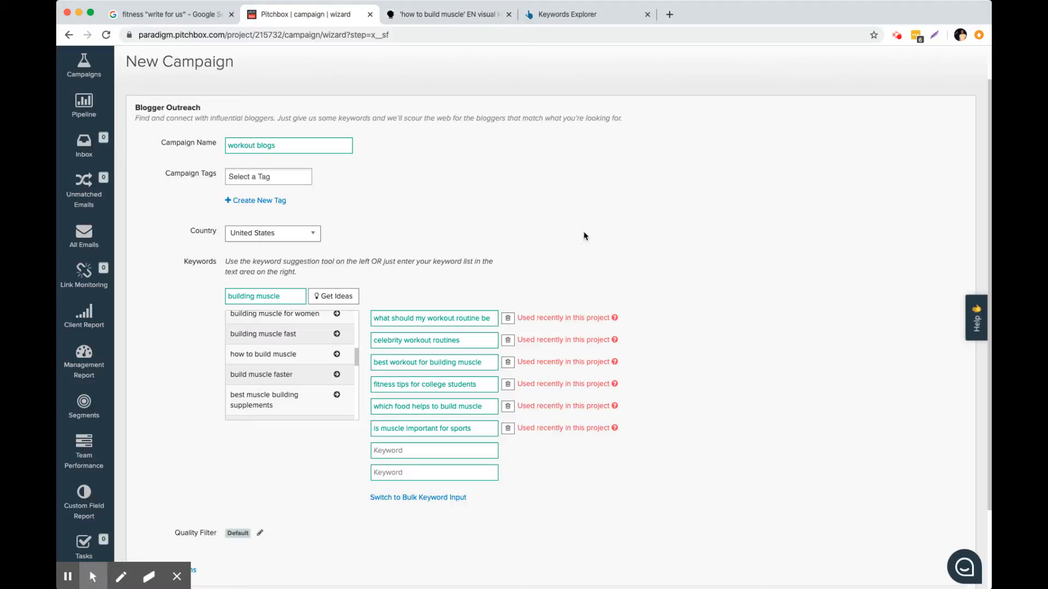
mouse_move(445, 438)
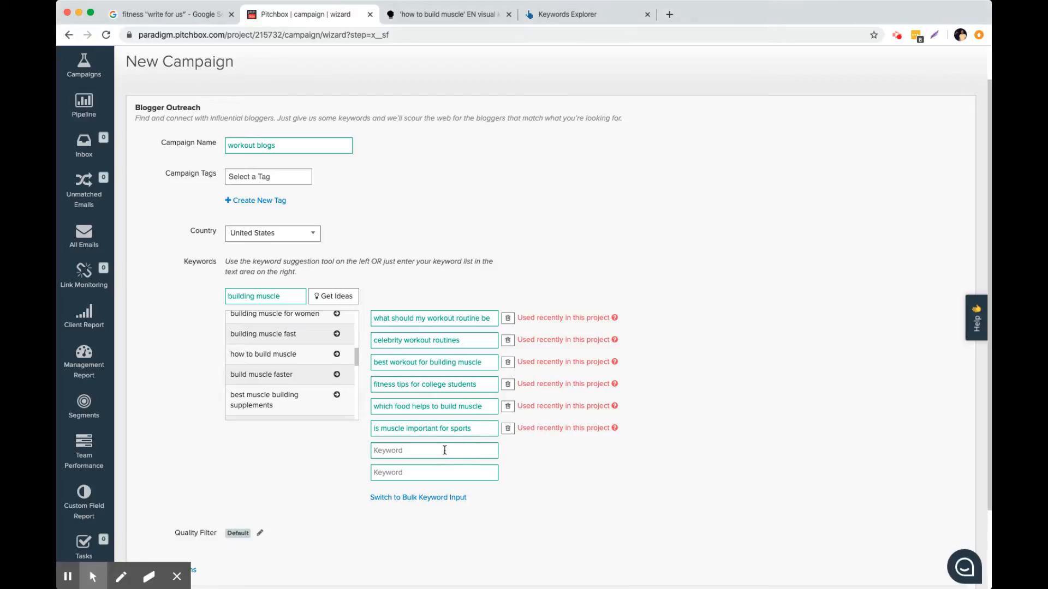
- Add the keyword 'will cycling build muscle', then return to the AnswerThePublic question wheel
type("will cycling build muscle")
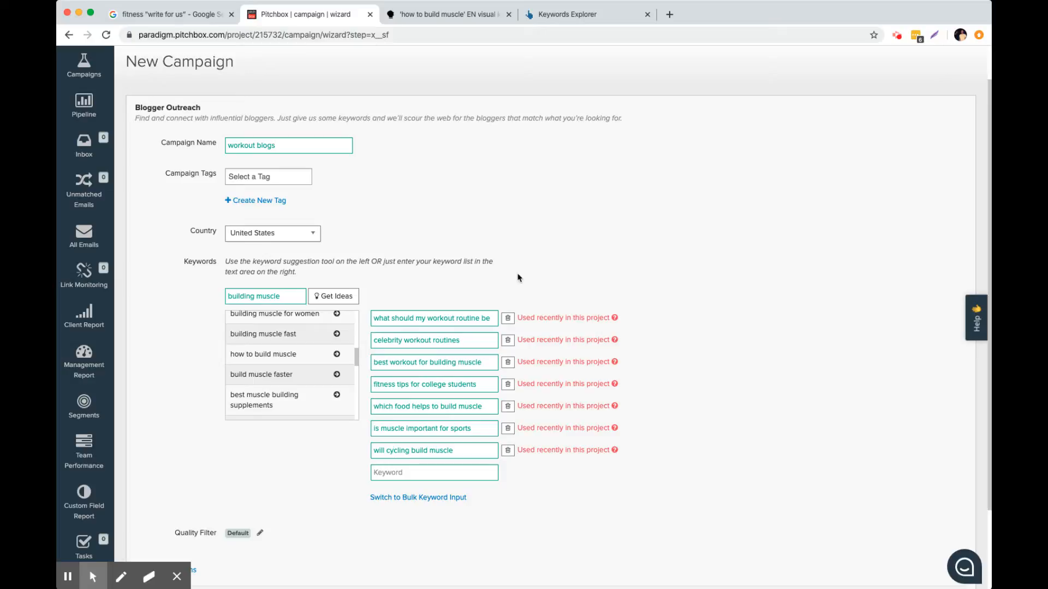
double_click(433, 384)
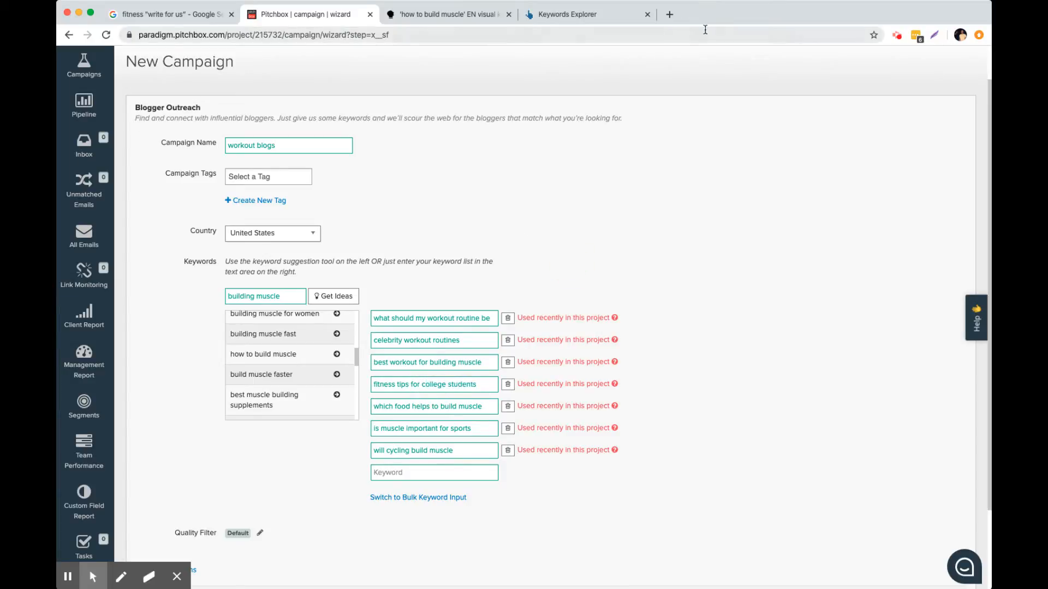
left_click(446, 14)
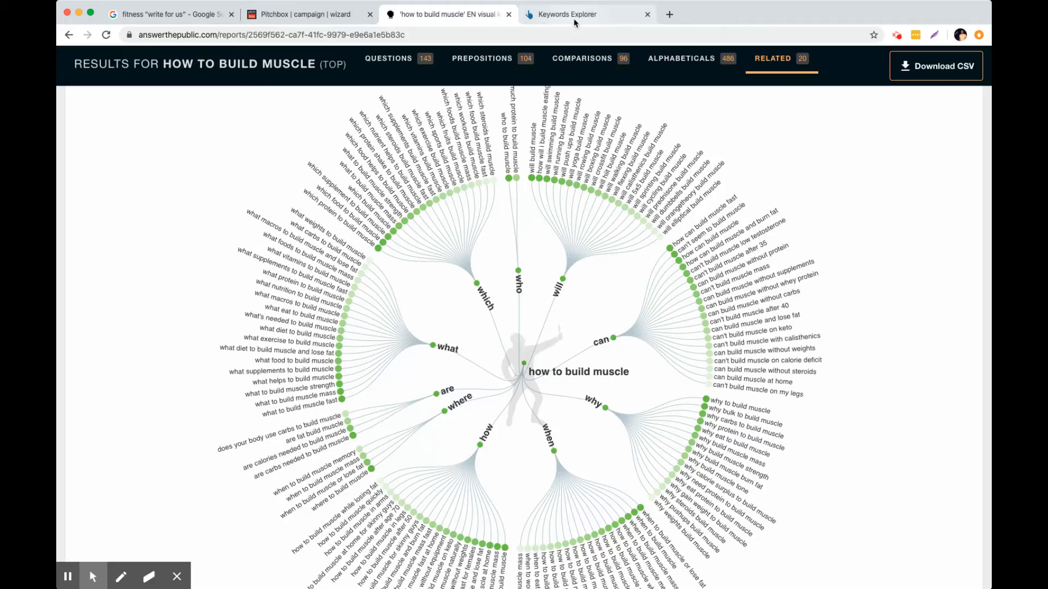
- Review the Ahrefs 'workout routine' question keywords, then return to the Pitchbox campaign wizard
left_click(587, 15)
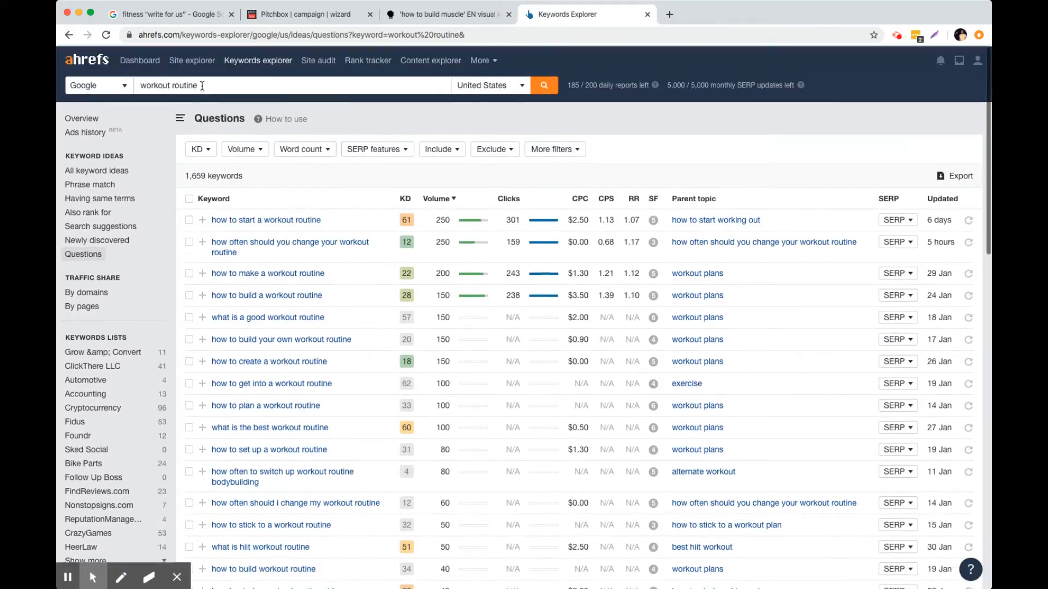
scroll("down", 3)
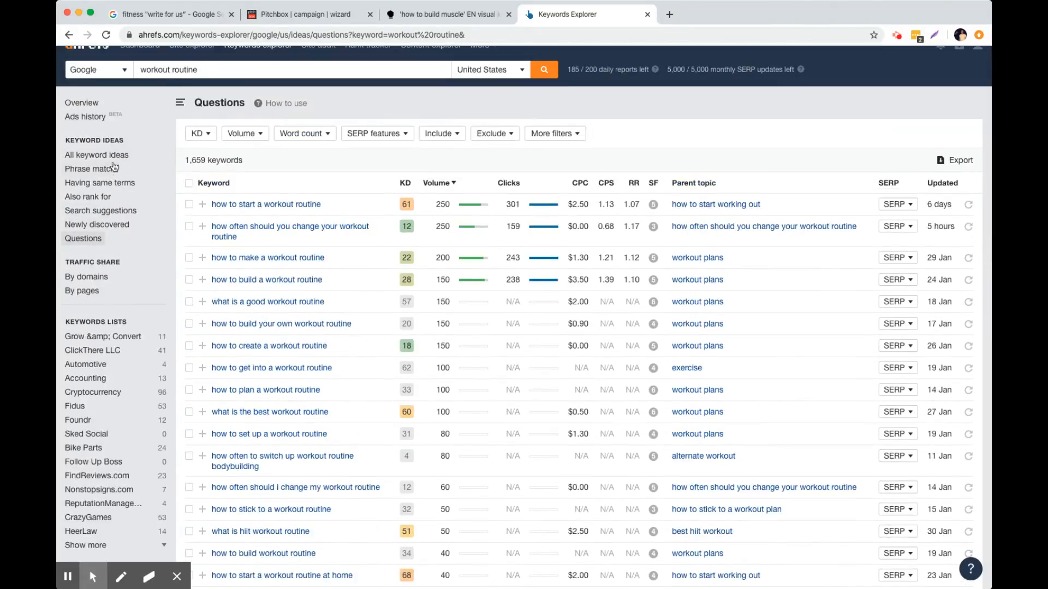
mouse_move(635, 171)
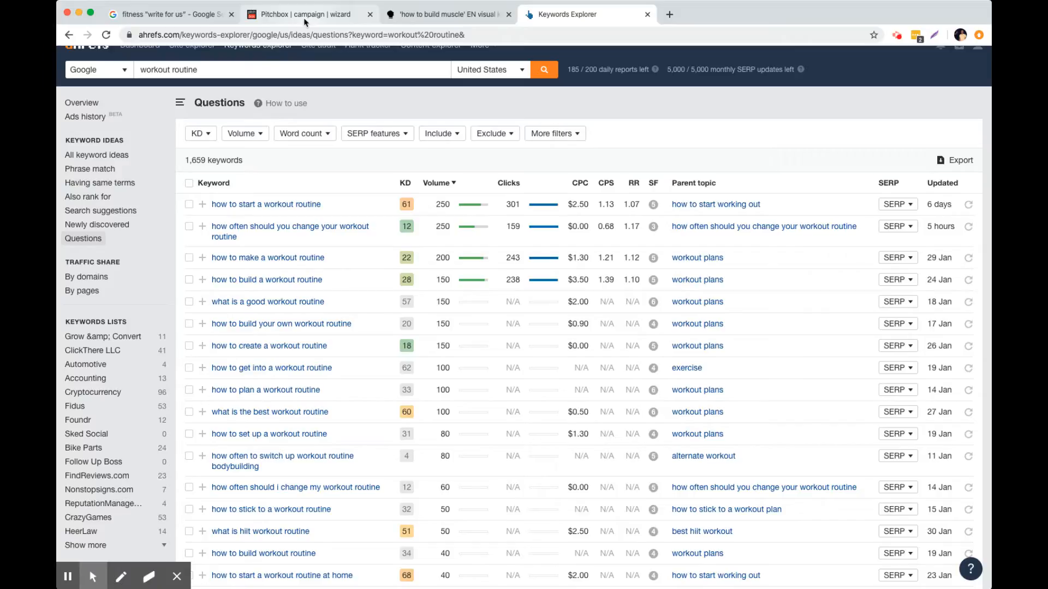
left_click(308, 14)
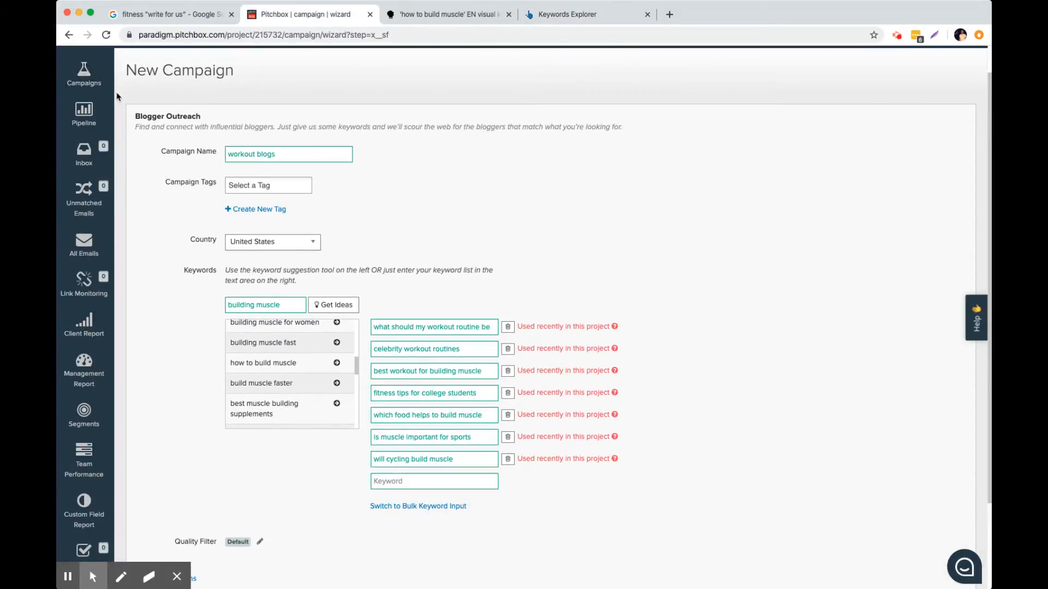
- In Advanced Options, set the Moz Domain Authority filter to 30–70
scroll("down", 3)
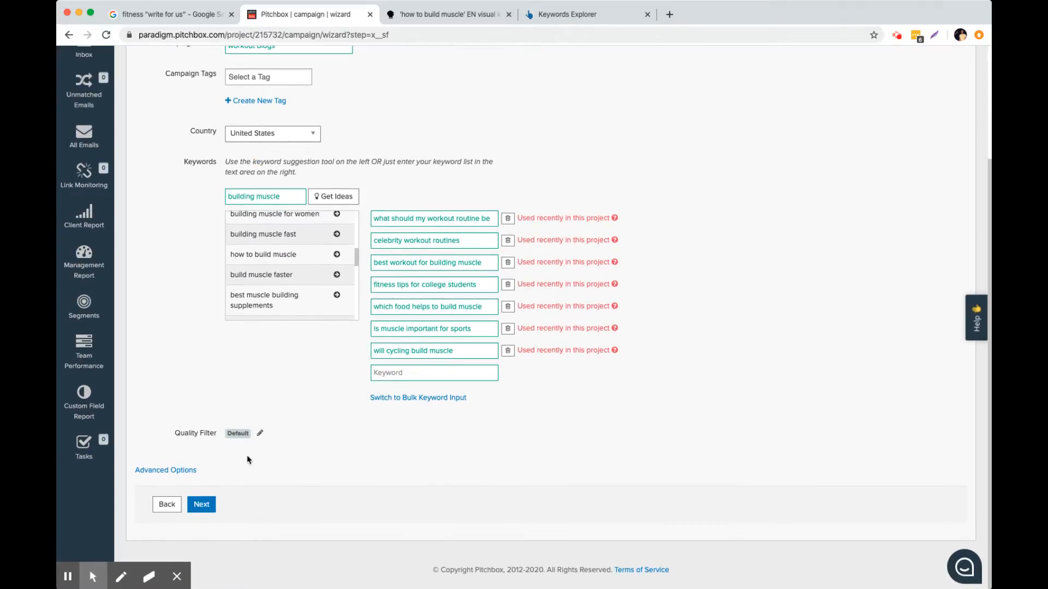
left_click(165, 470)
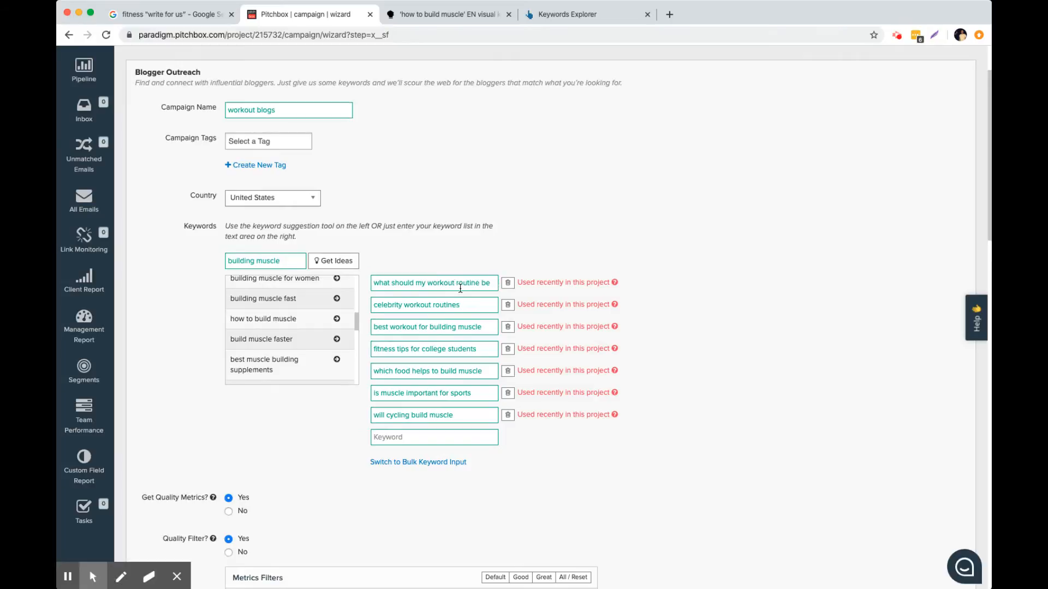
scroll("down", 3)
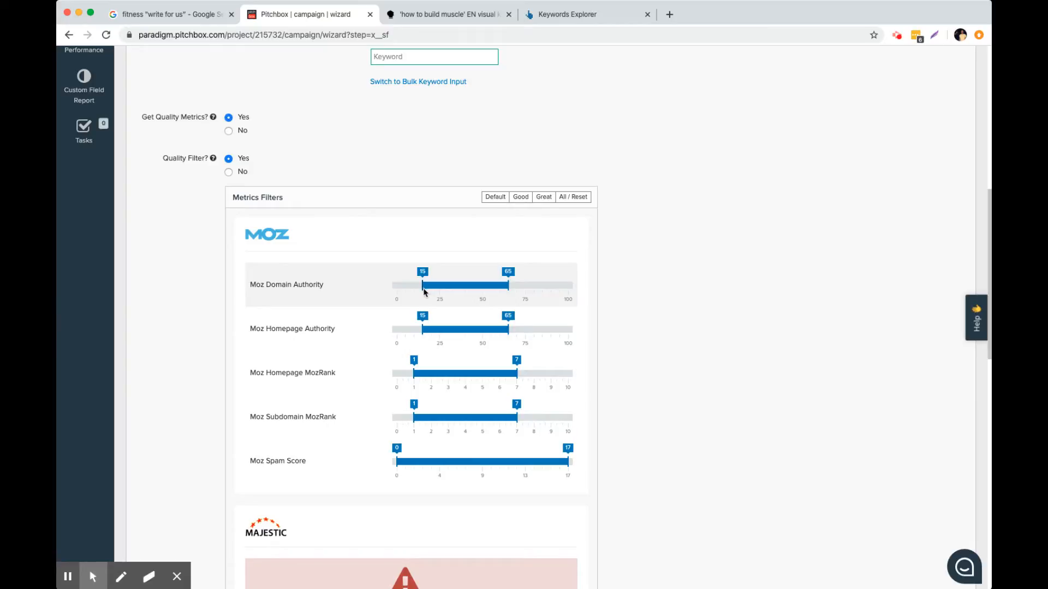
left_click_drag(423, 284, 453, 285)
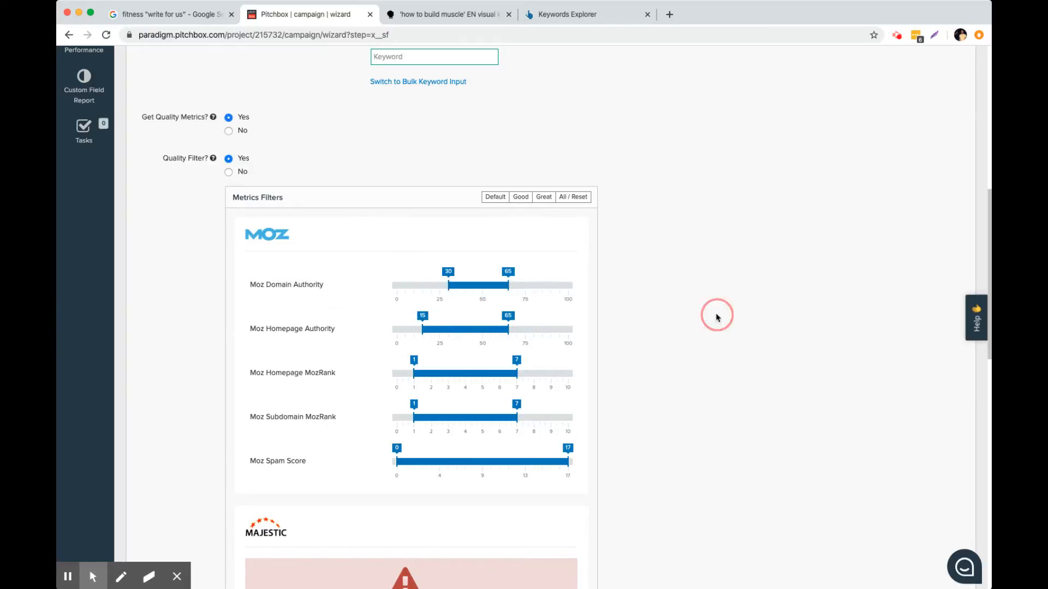
scroll("down", 3)
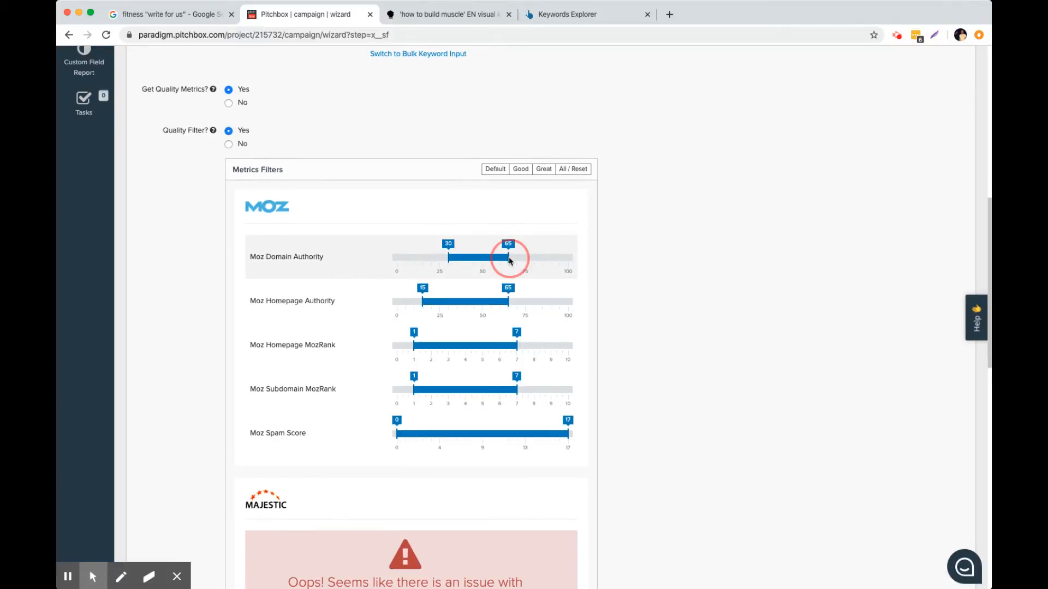
left_click_drag(507, 258, 519, 258)
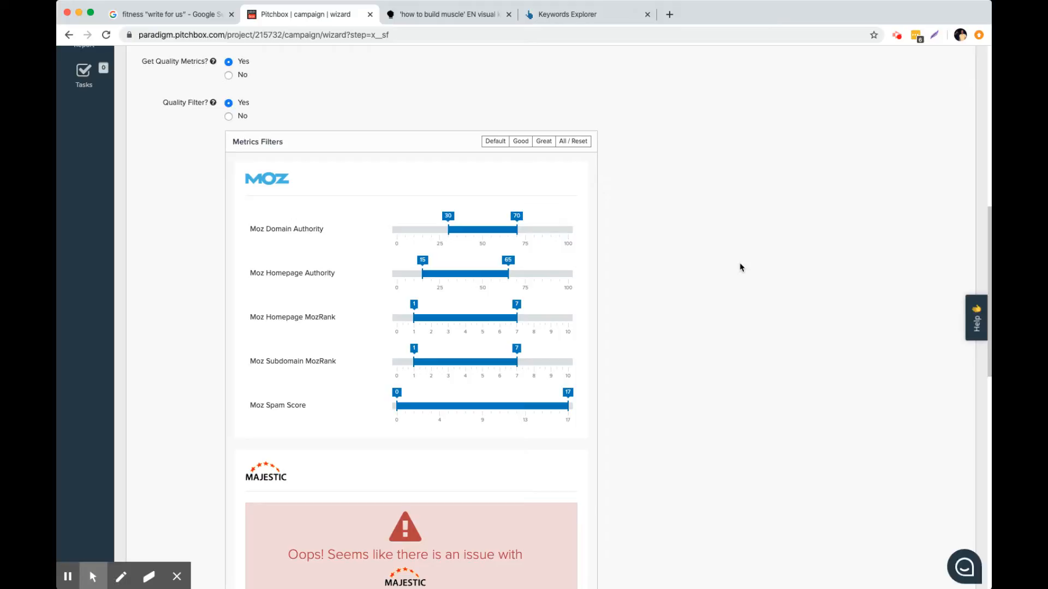
mouse_move(602, 267)
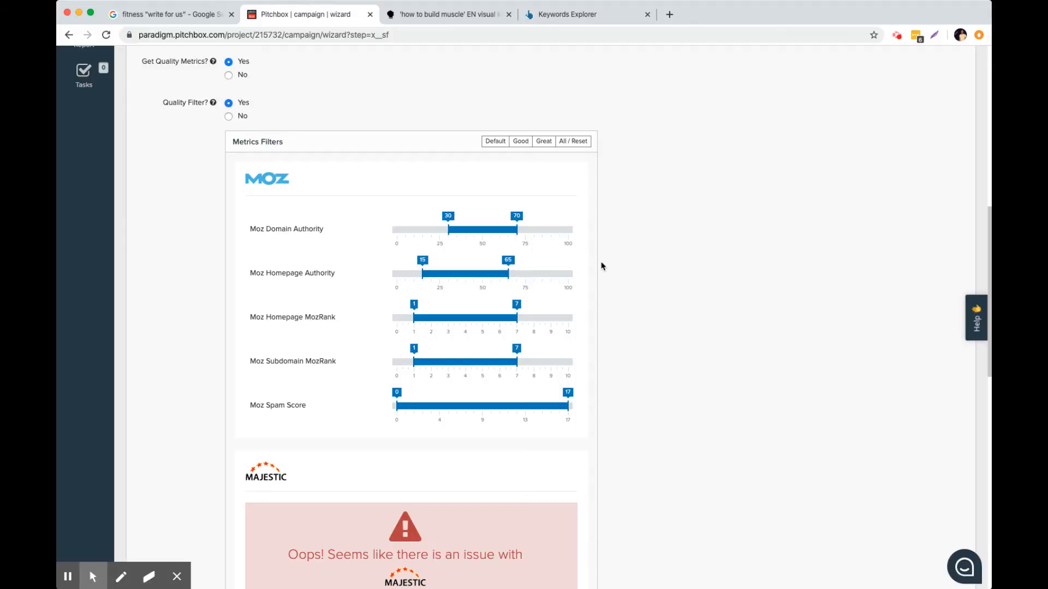
- Set maximum Moz Homepage Authority to 70 and maximum Ahrefs Domain Rating to 65
scroll("down", 3)
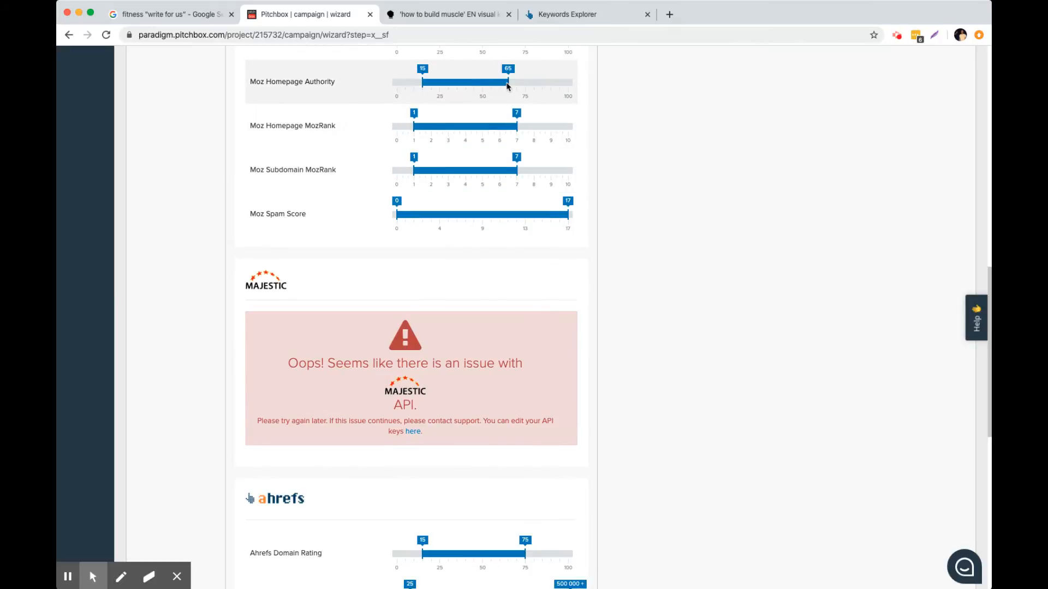
left_click_drag(507, 82, 516, 82)
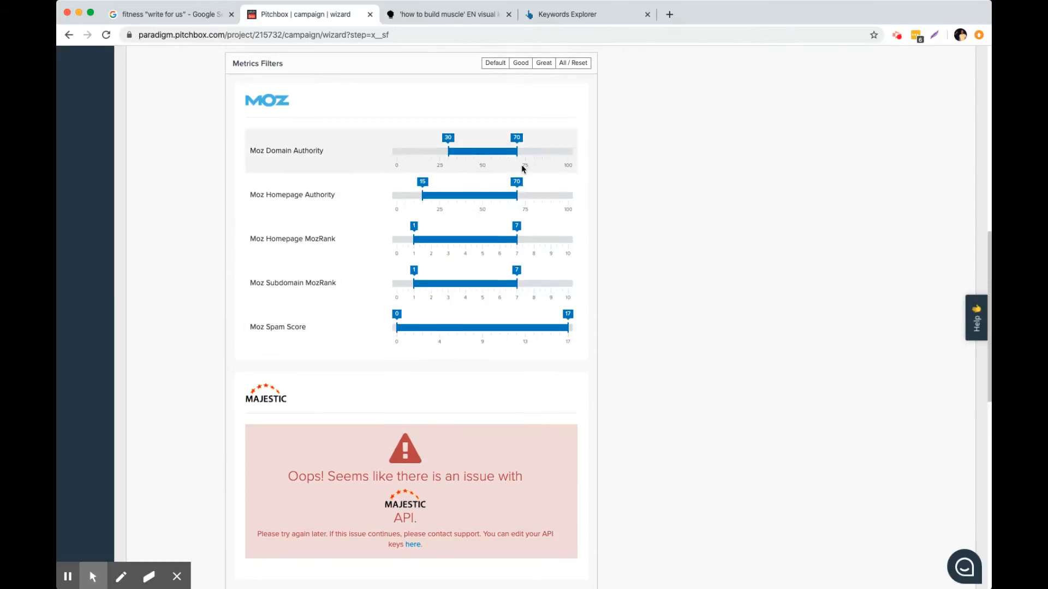
scroll("down", 3)
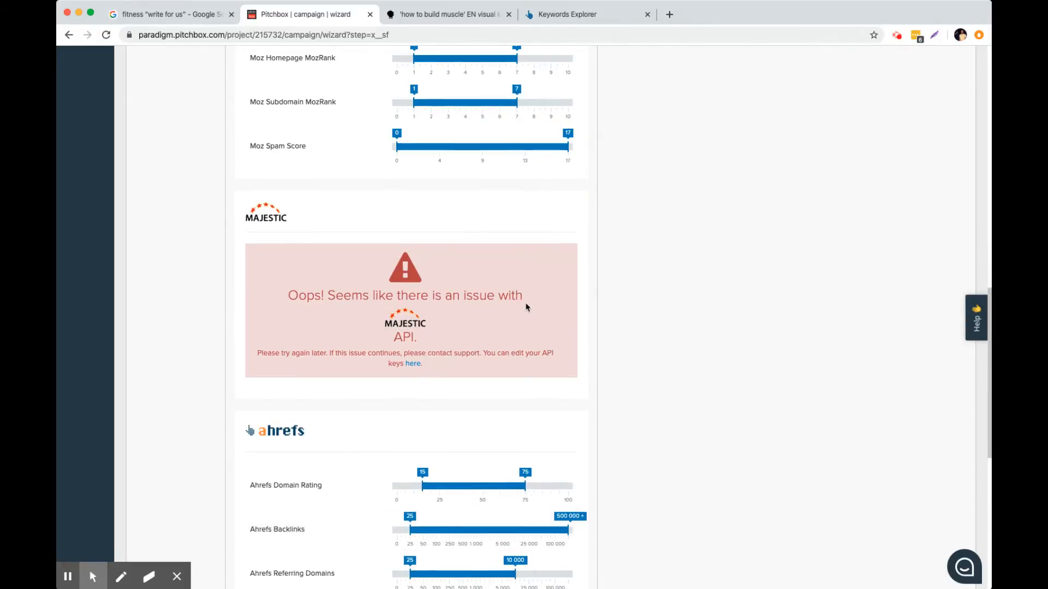
scroll("down", 3)
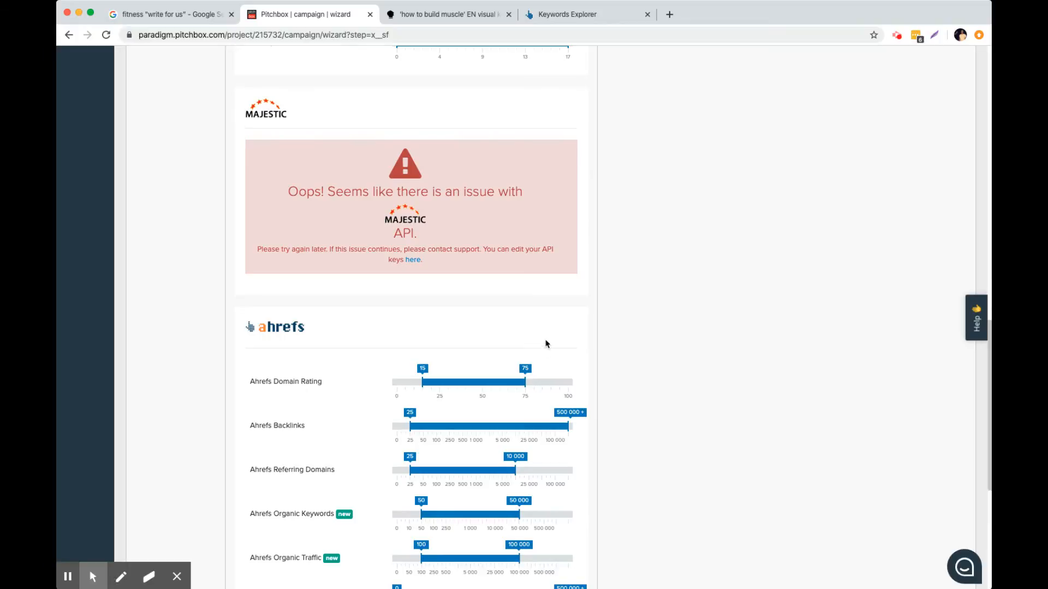
scroll("down", 3)
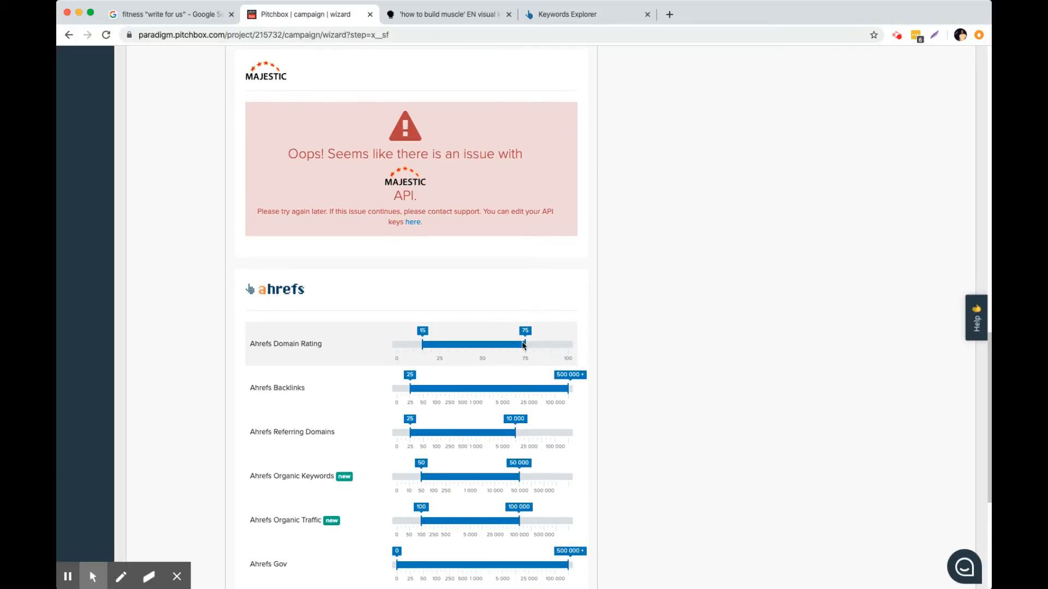
left_click_drag(525, 345, 519, 344)
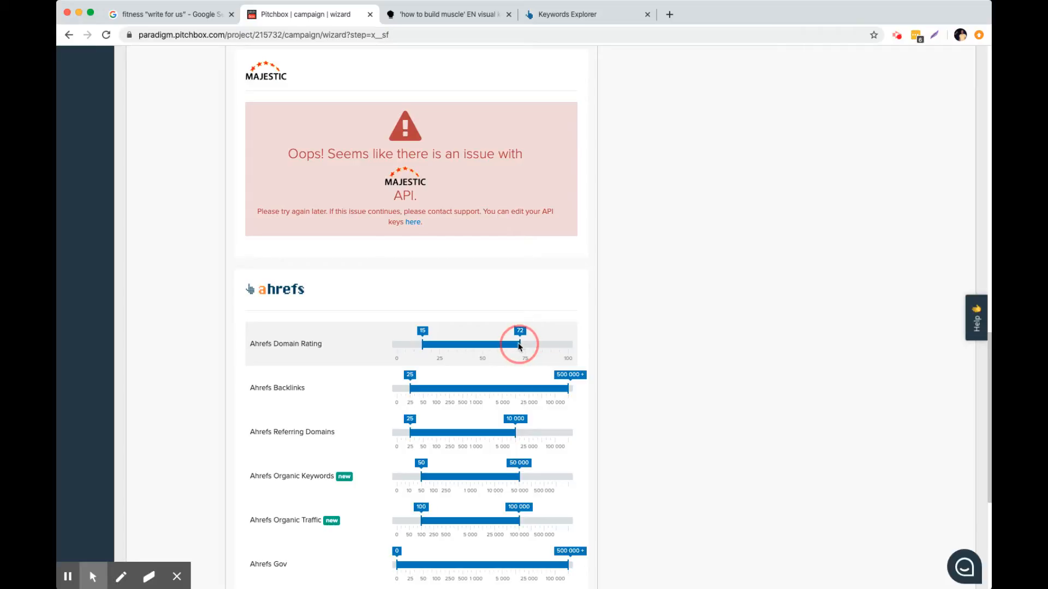
left_click_drag(519, 345, 508, 345)
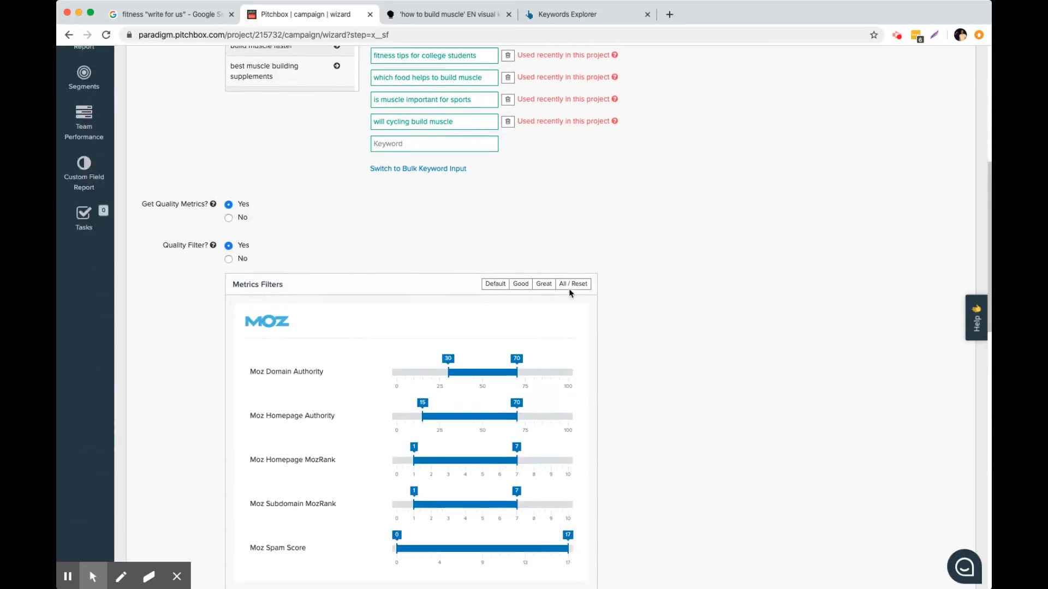
- Keep Ahrefs Organic Keywords minimum at 50 and set Organic Traffic minimum to 1,000
scroll("down", 3)
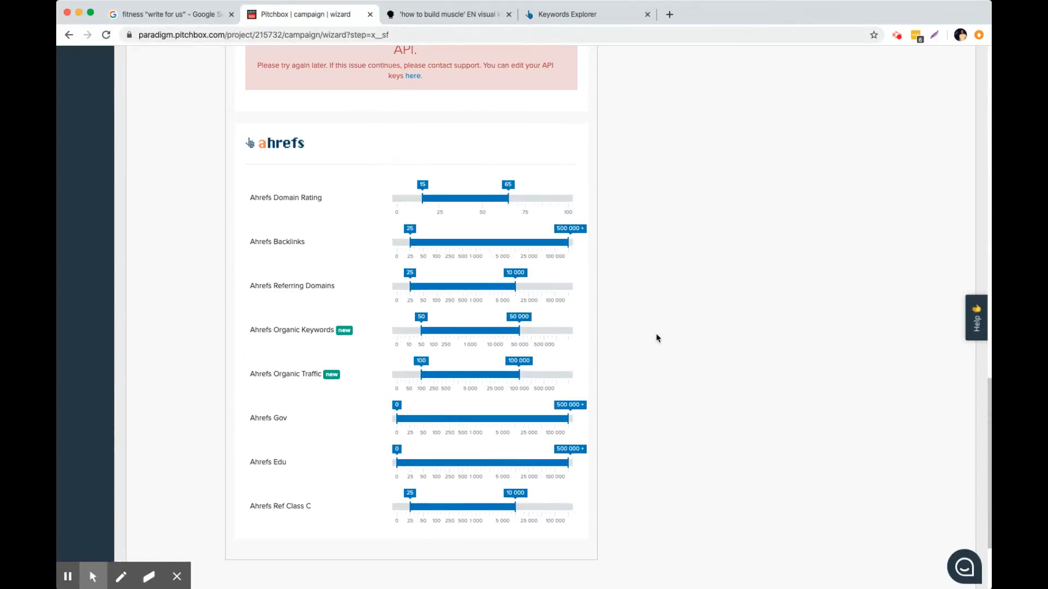
mouse_move(418, 334)
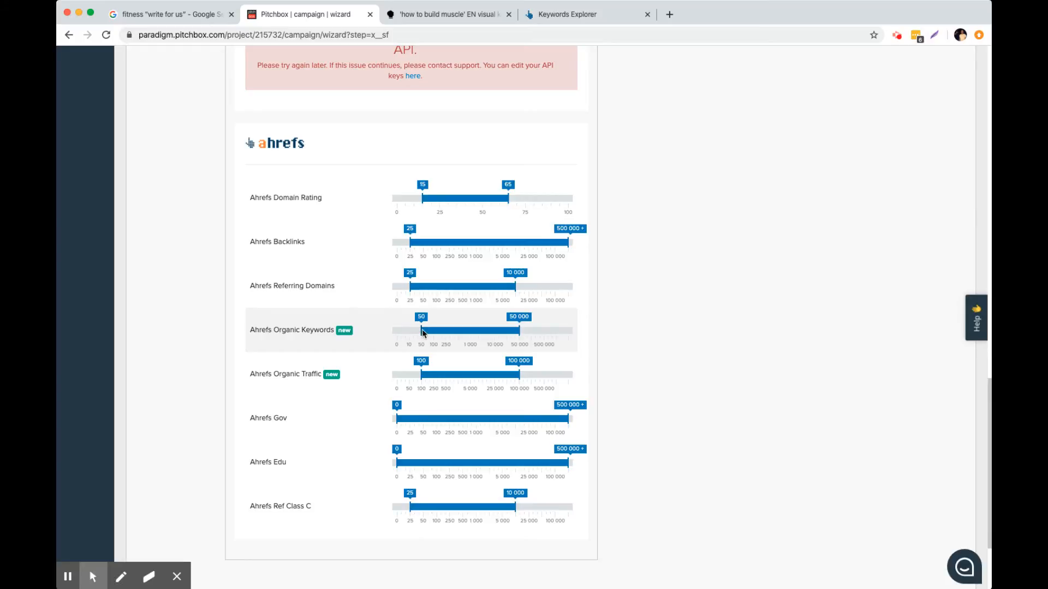
left_click_drag(422, 330, 434, 329)
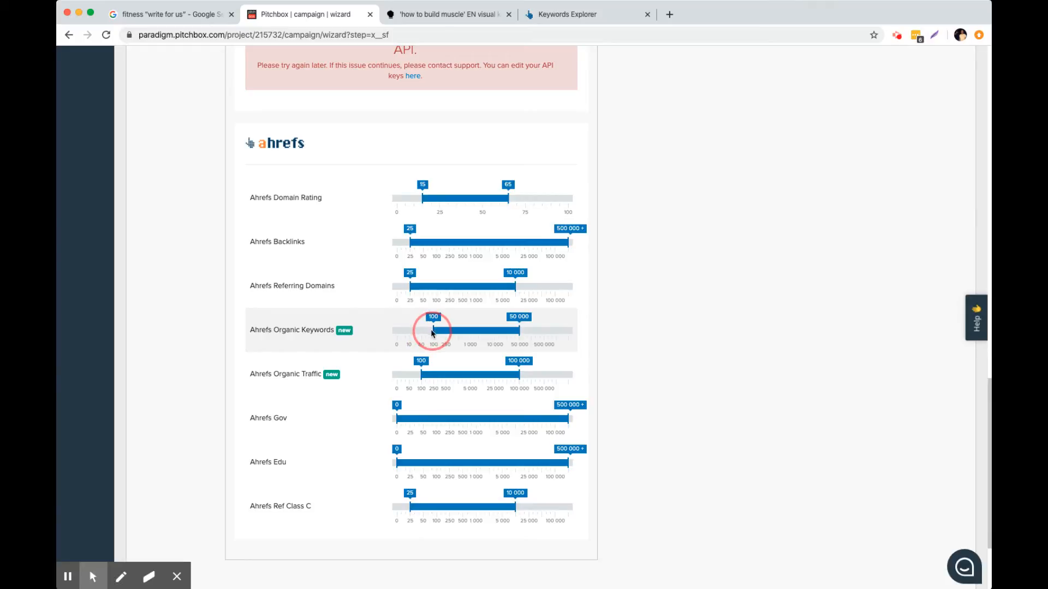
left_click_drag(433, 331, 419, 331)
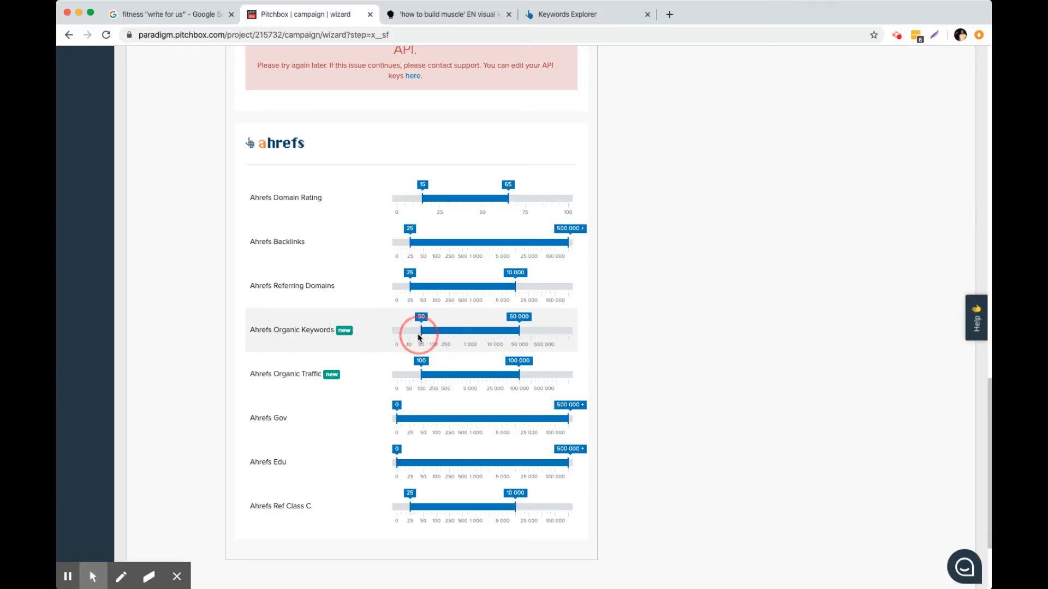
mouse_move(425, 376)
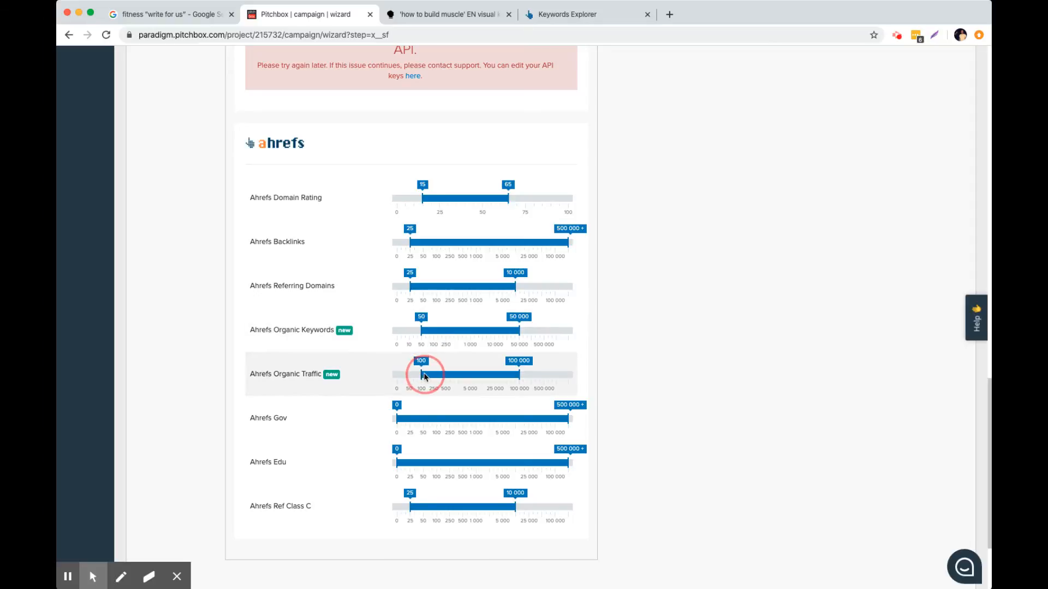
left_click_drag(421, 374, 458, 374)
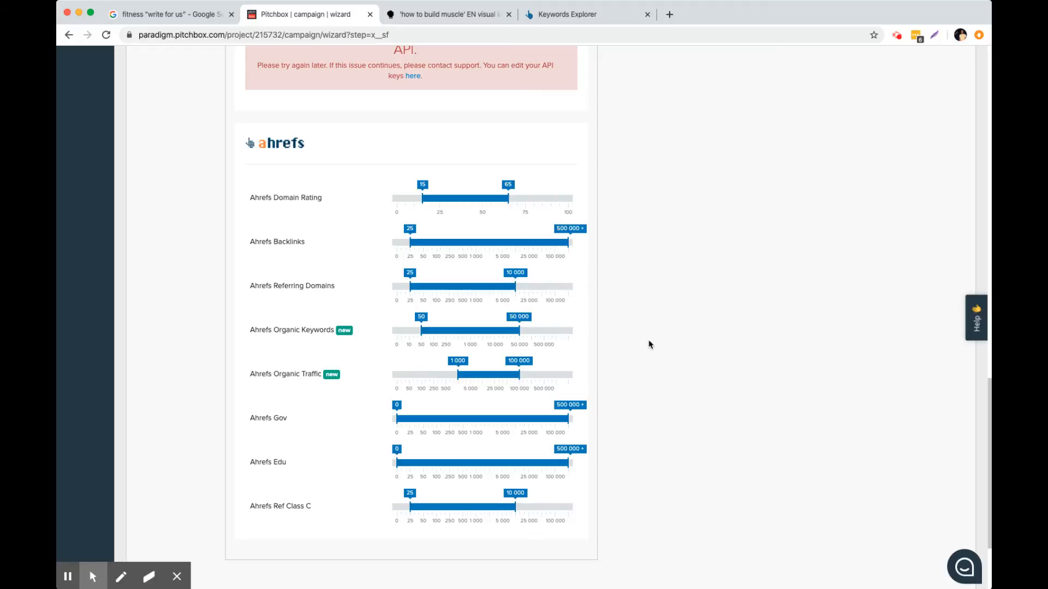
scroll("down", 3)
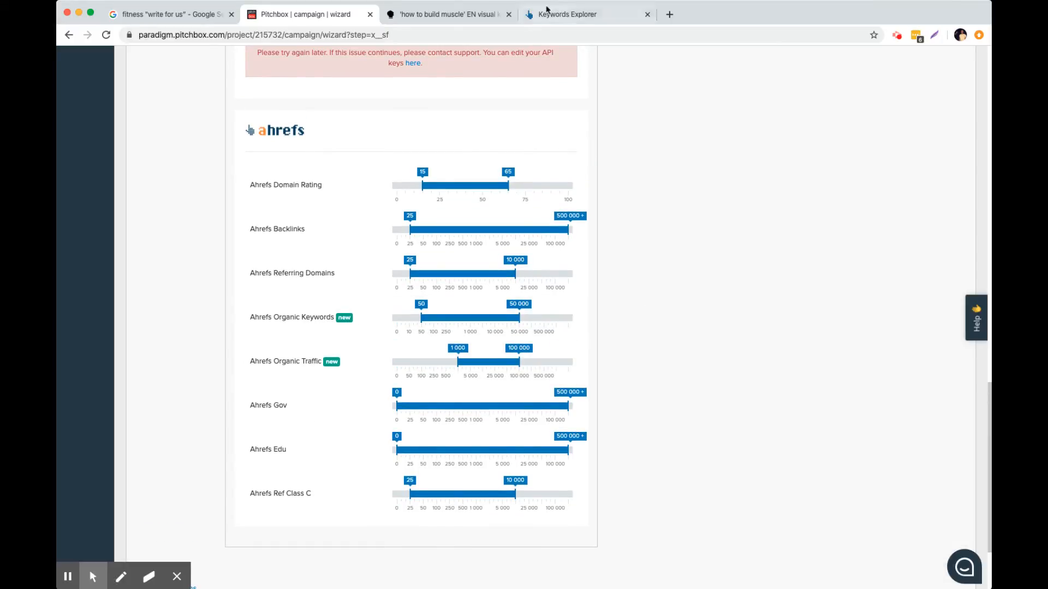
mouse_move(591, 378)
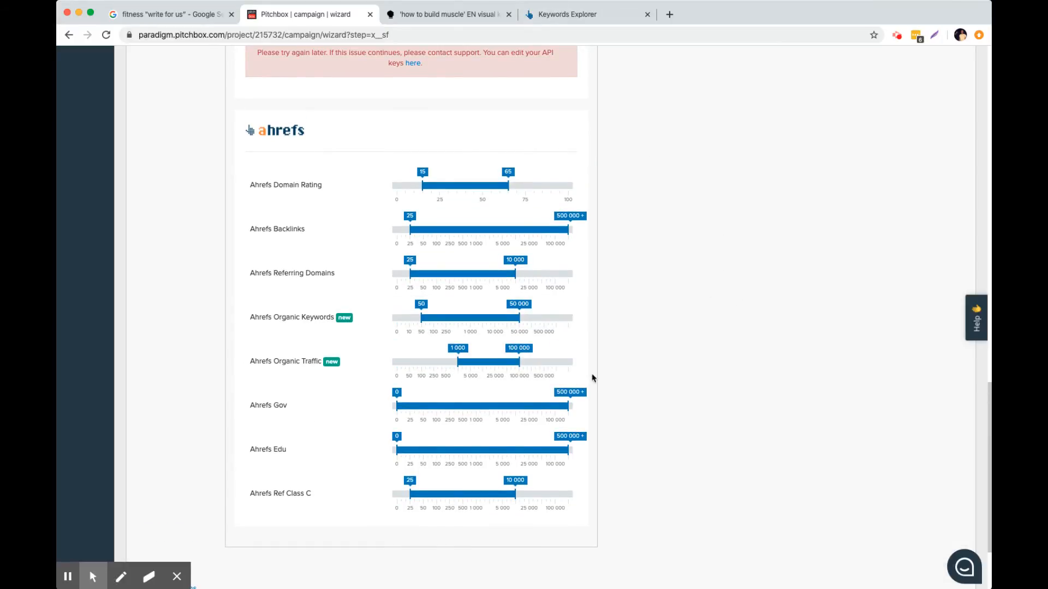
scroll("down", 3)
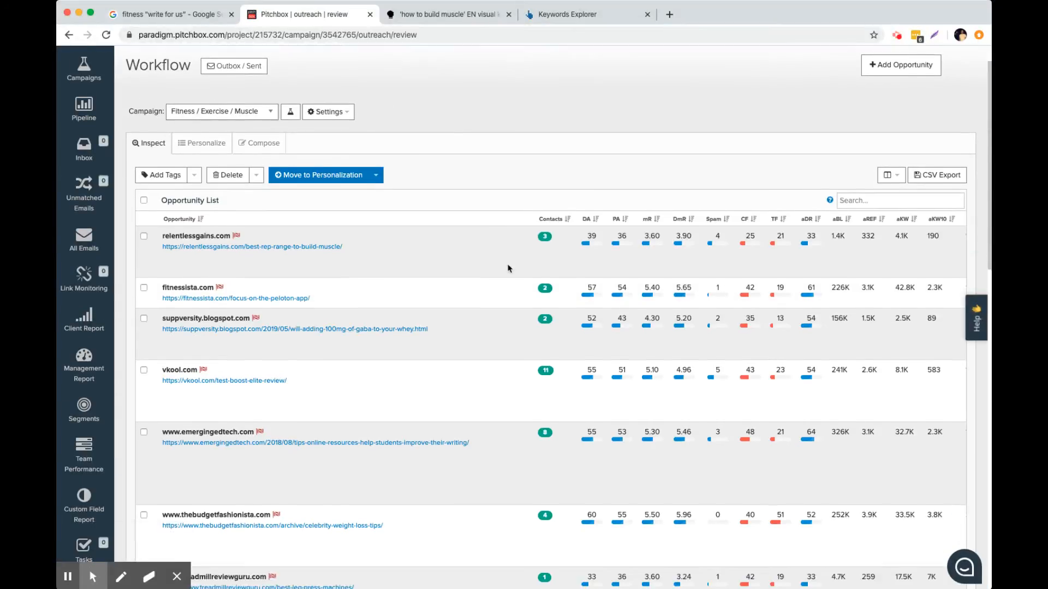
scroll("down", 3)
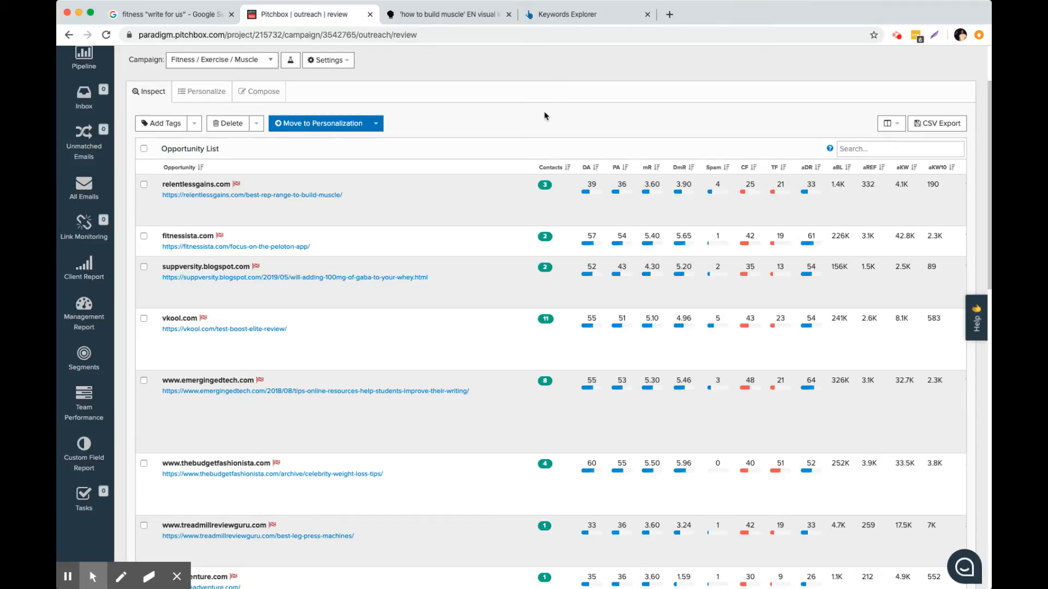
scroll("down", 3)
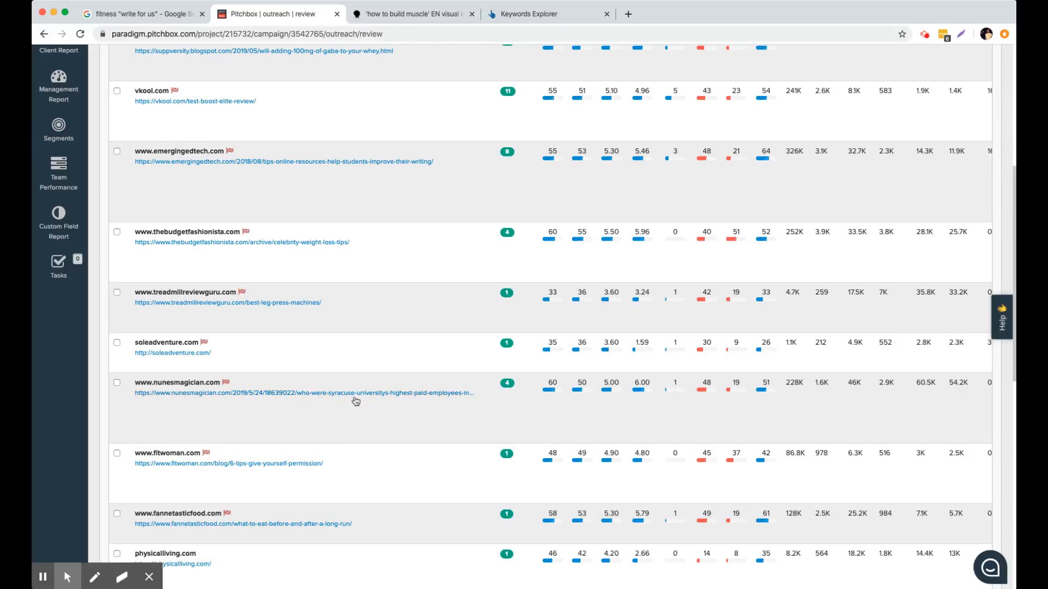
scroll("up", 3)
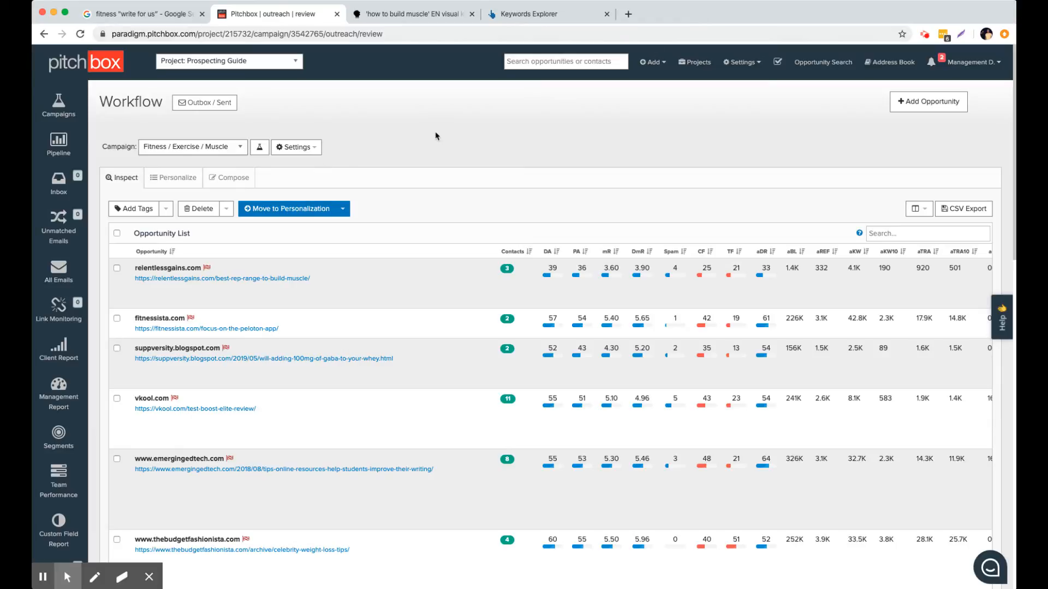
mouse_move(328, 283)
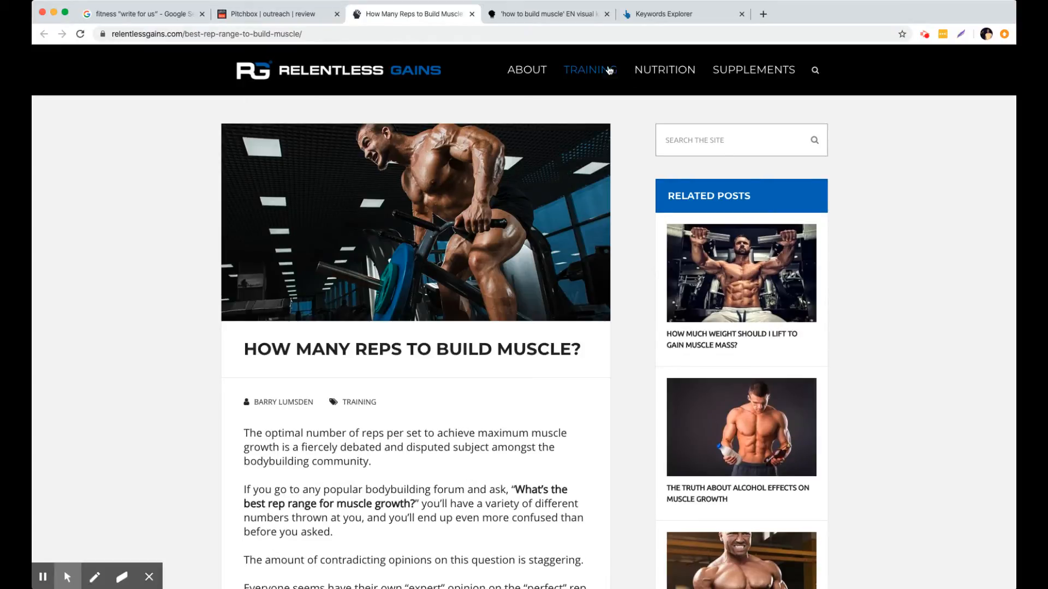
- Skim the Relentless Gains reps article, then return to the Pitchbox opportunity list
scroll("down", 3)
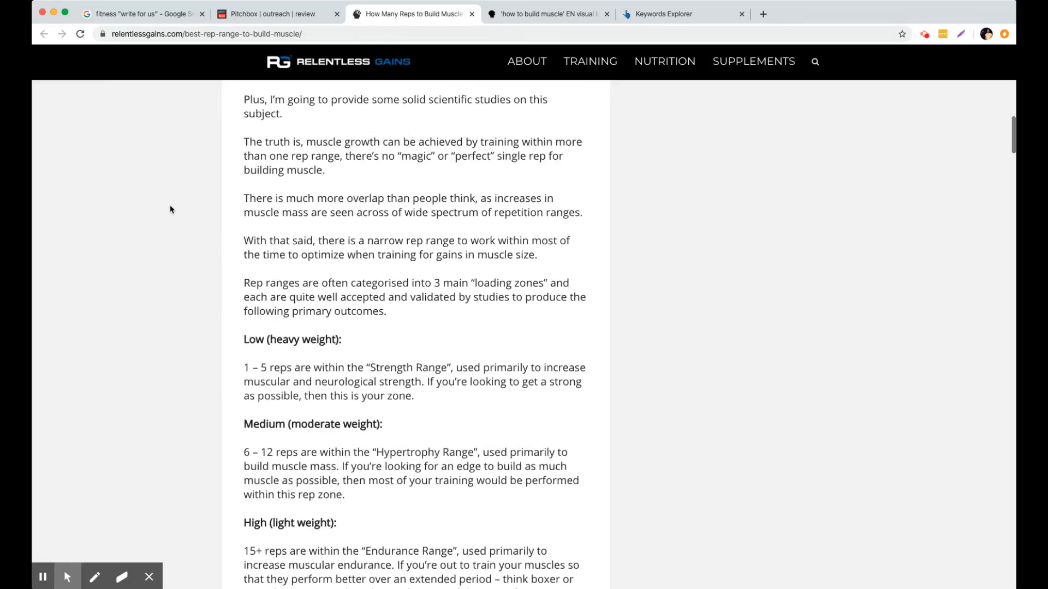
scroll("down", 3)
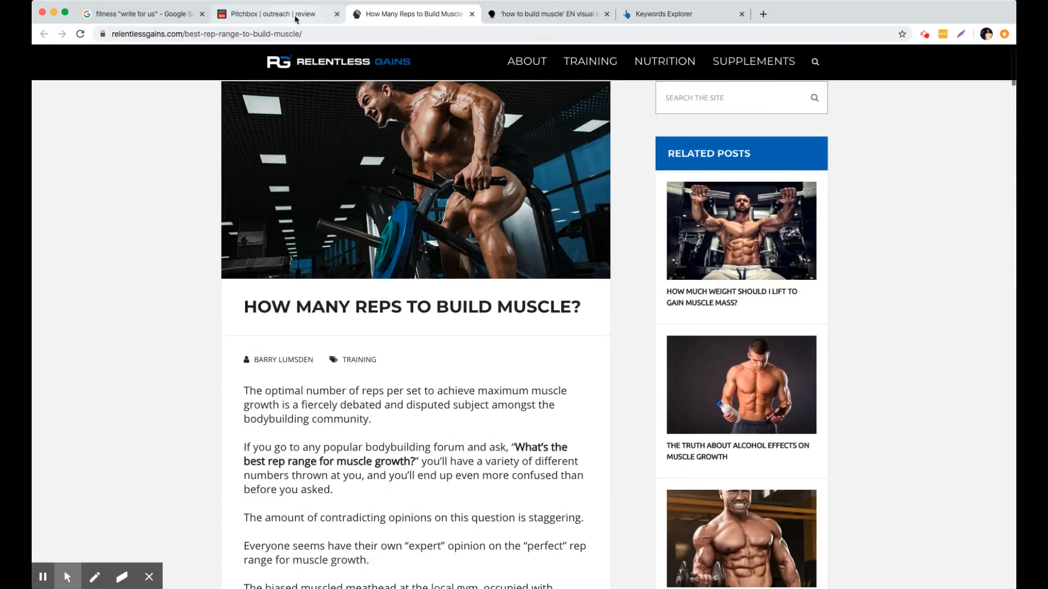
left_click(274, 14)
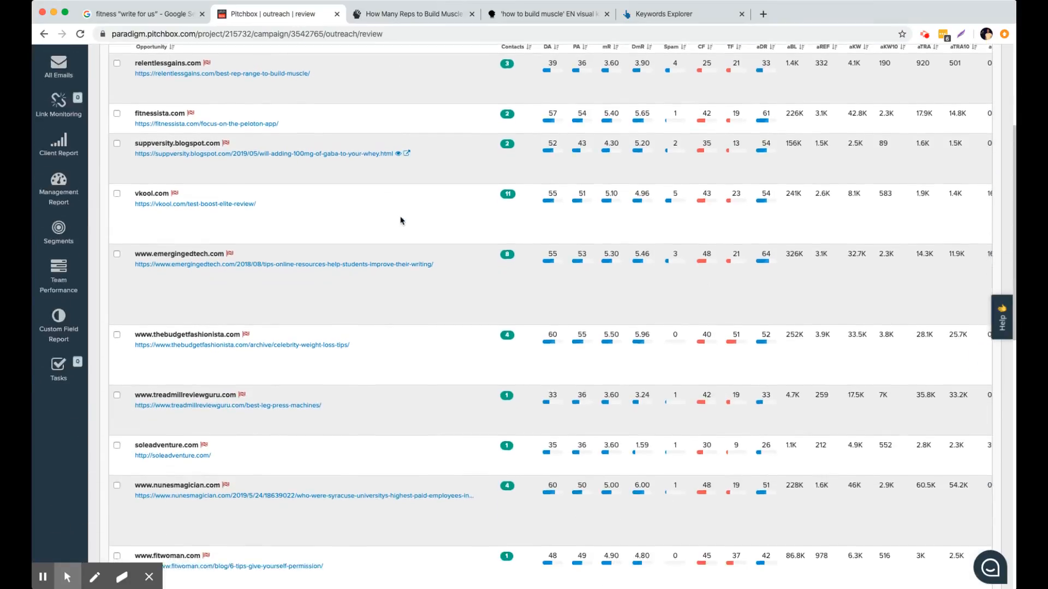
mouse_move(401, 264)
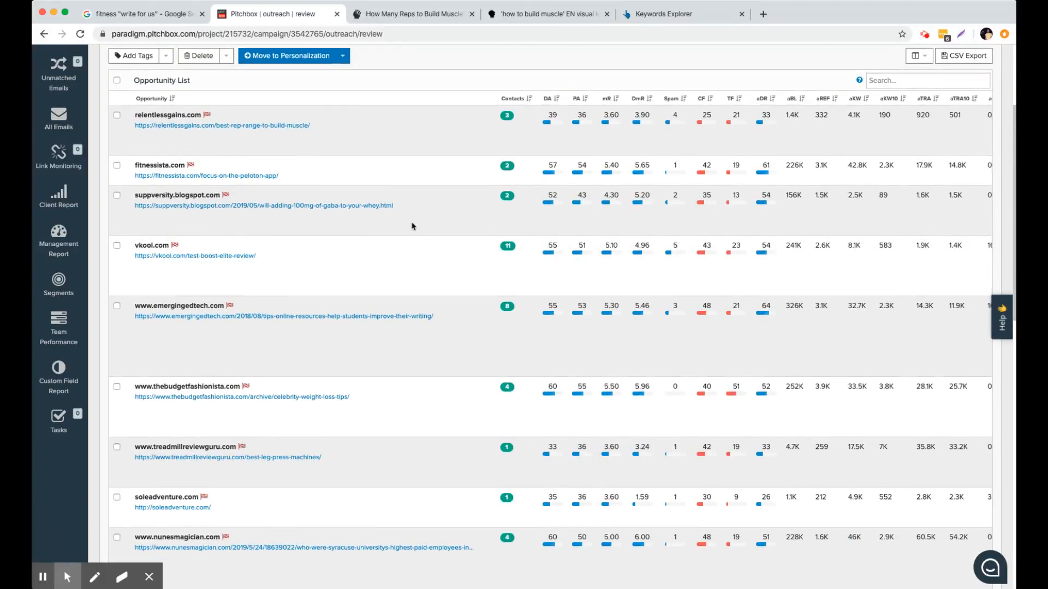
mouse_move(320, 317)
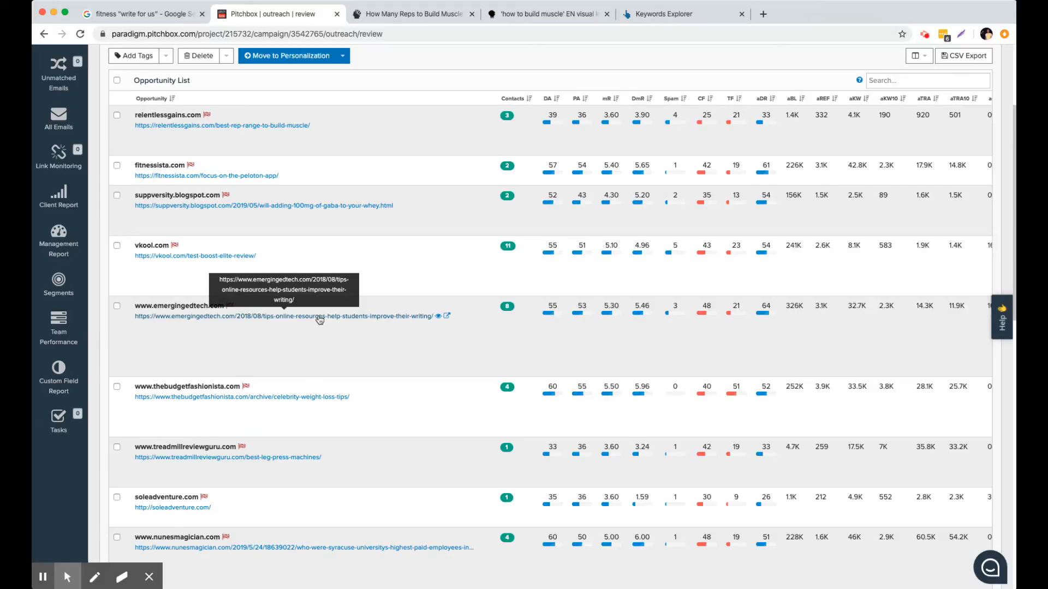
mouse_move(403, 327)
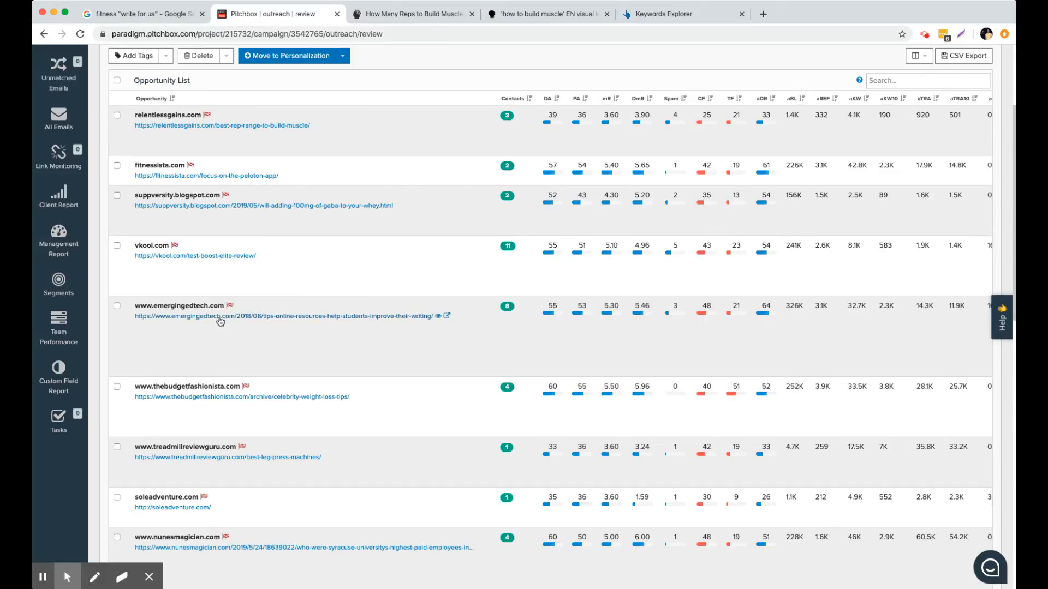
mouse_move(224, 321)
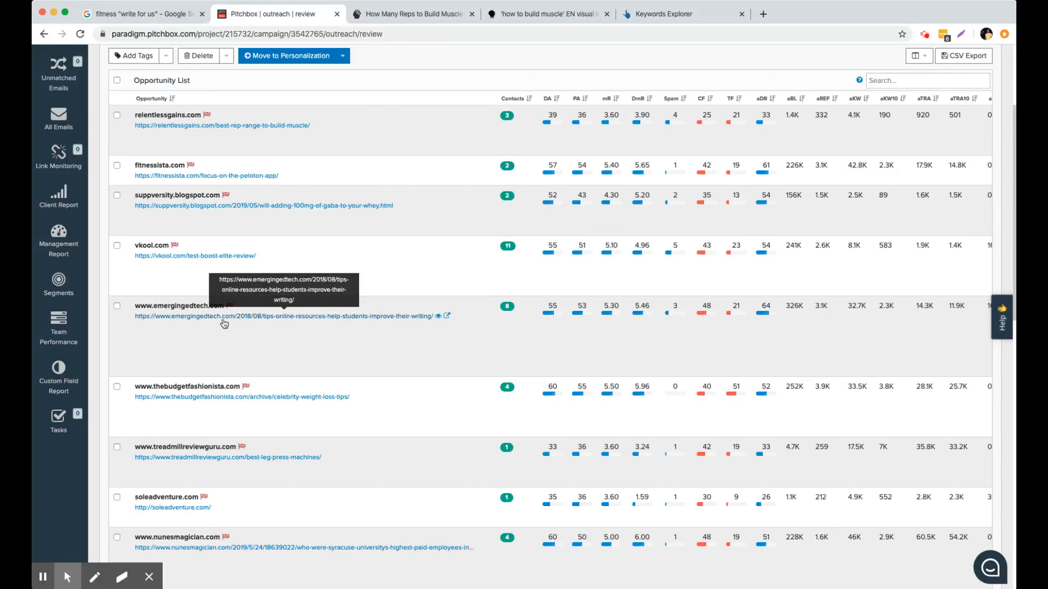
mouse_move(400, 365)
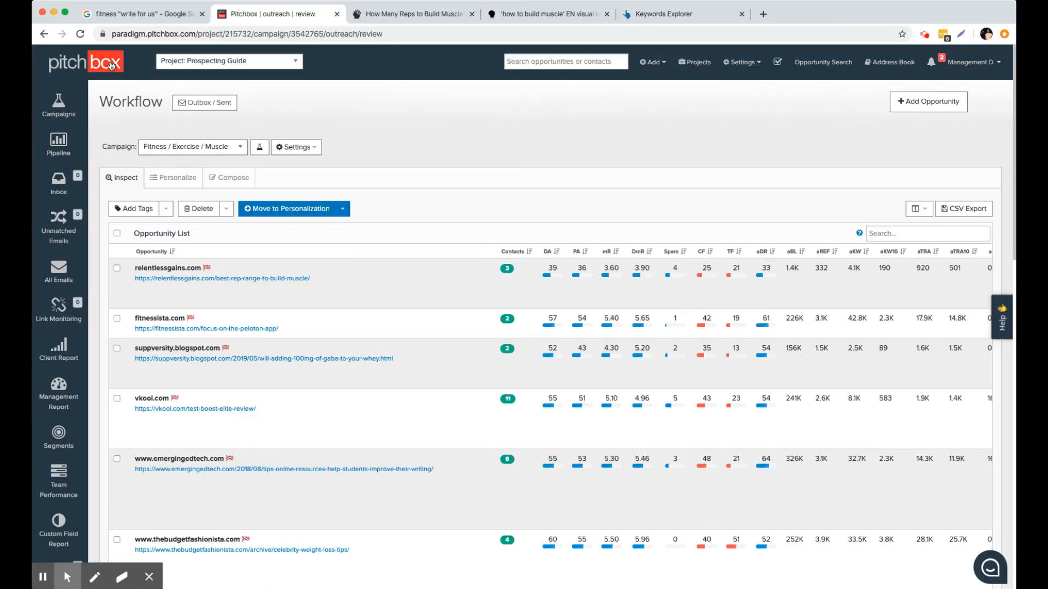
mouse_move(382, 131)
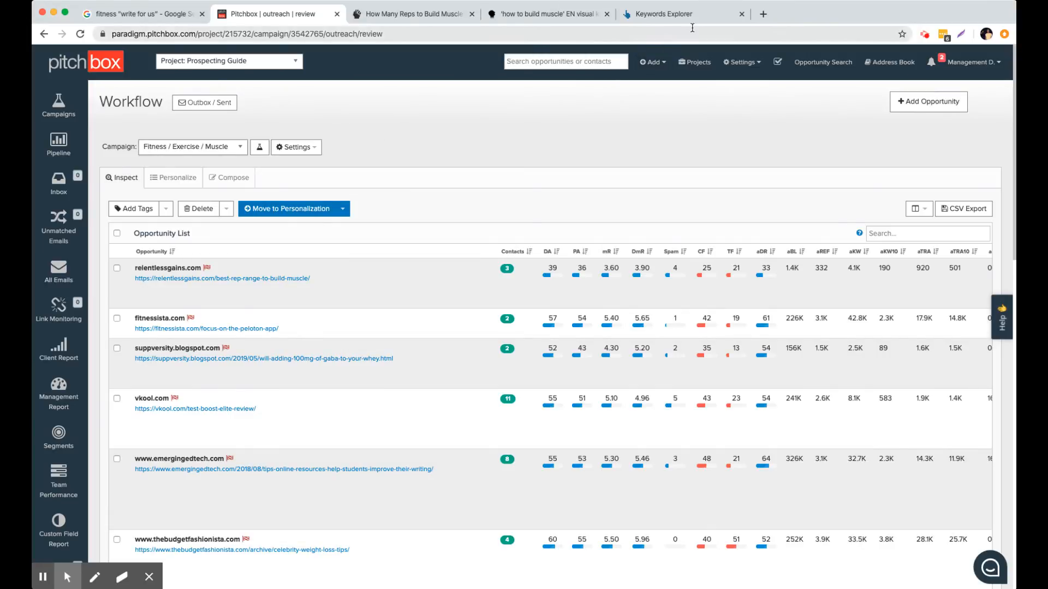
mouse_move(360, 227)
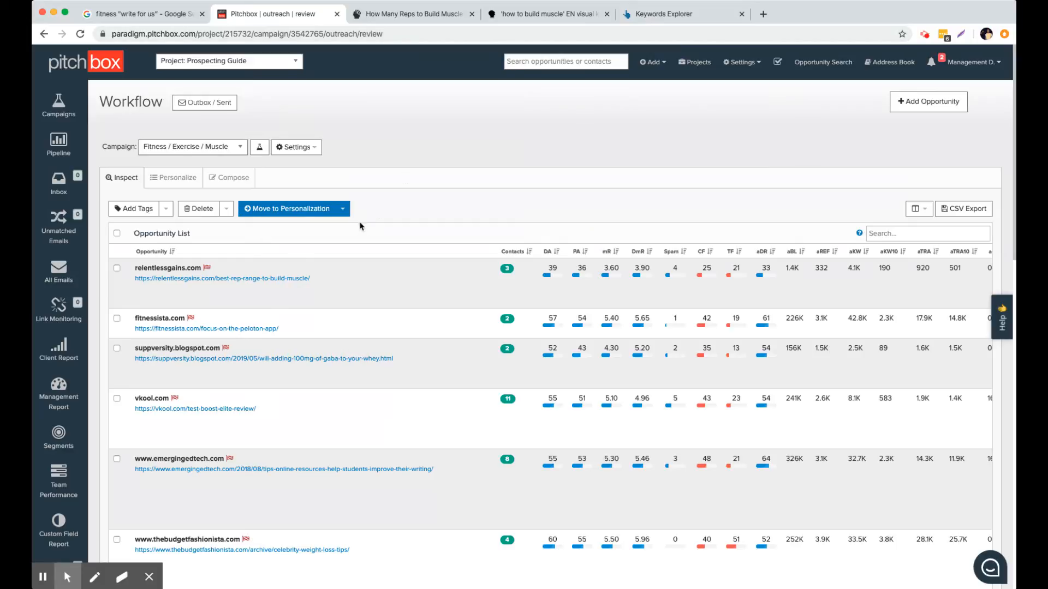
mouse_move(799, 26)
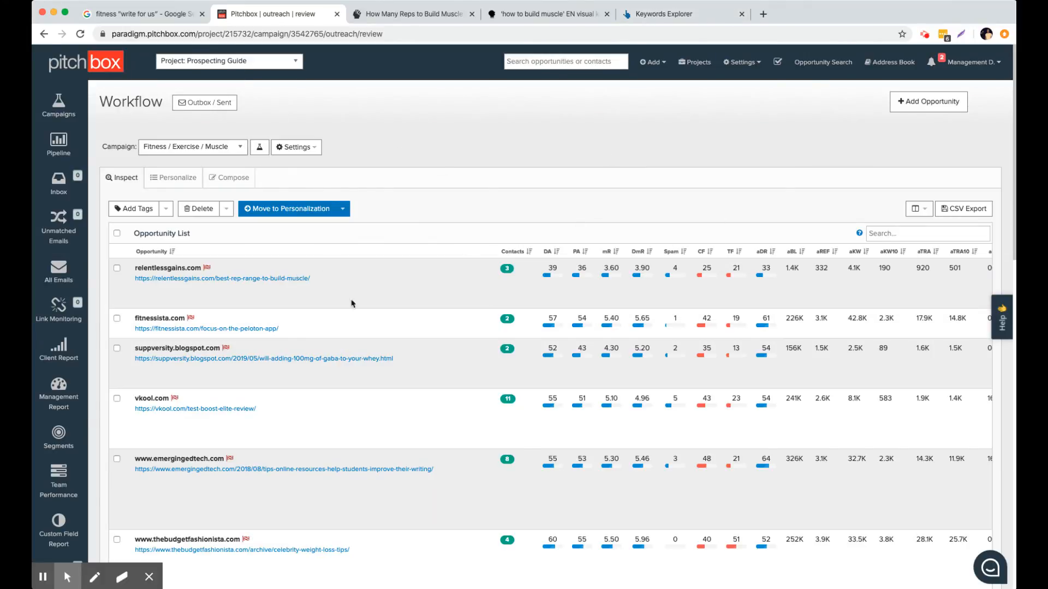
- Preview the fannetasticfood.com long-run article in a new tab, then close it and return to Pitchbox
scroll("down", 3)
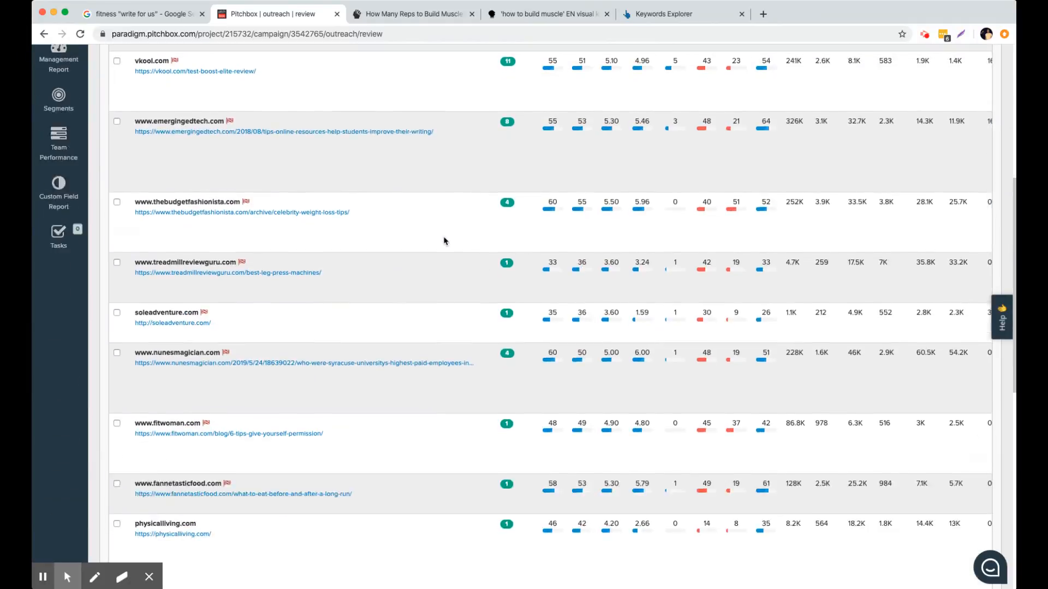
scroll("down", 3)
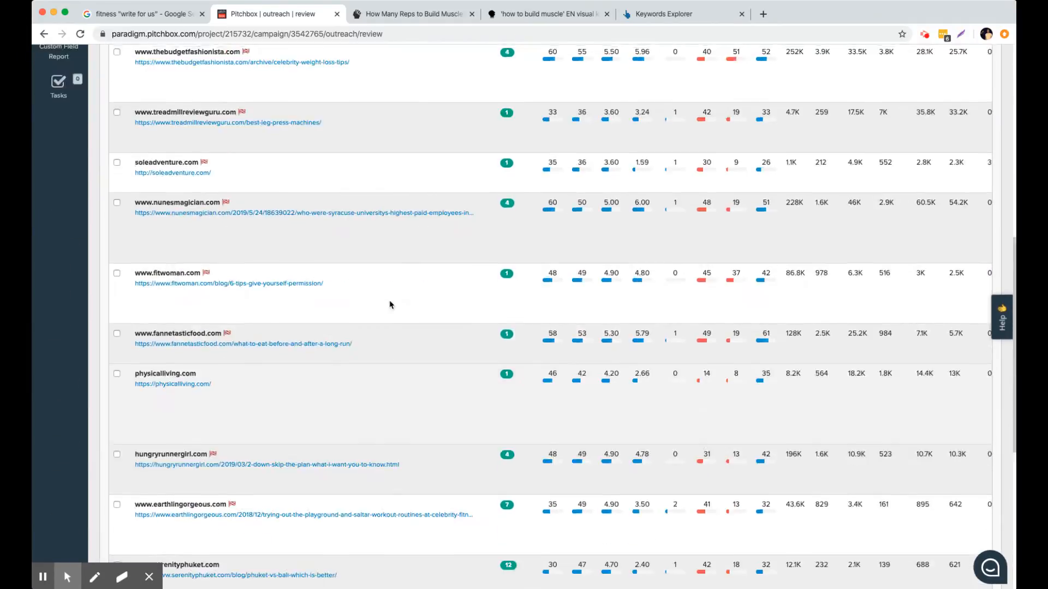
mouse_move(203, 294)
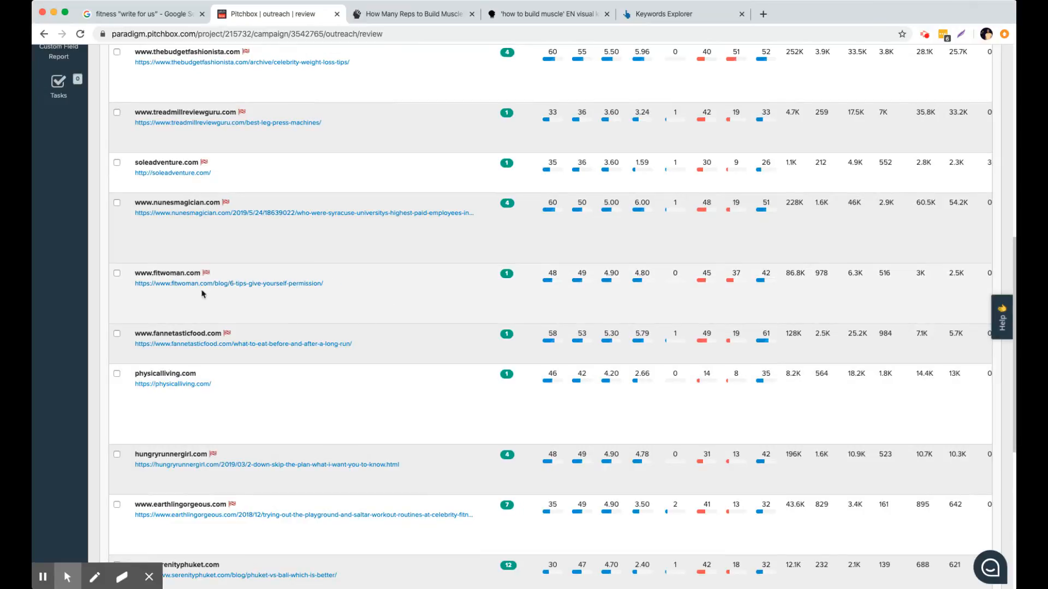
mouse_move(297, 329)
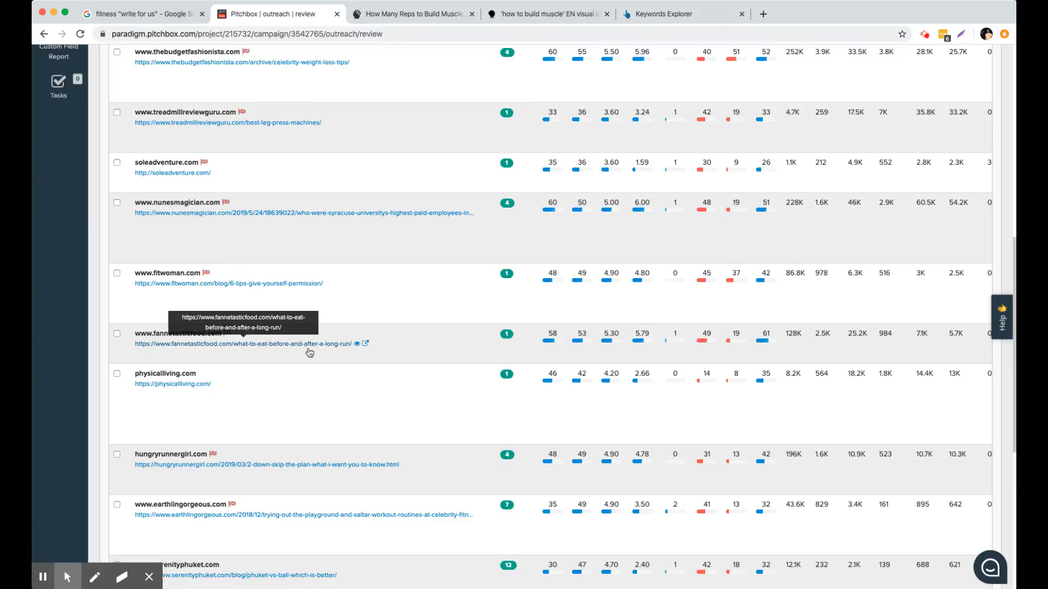
mouse_move(365, 343)
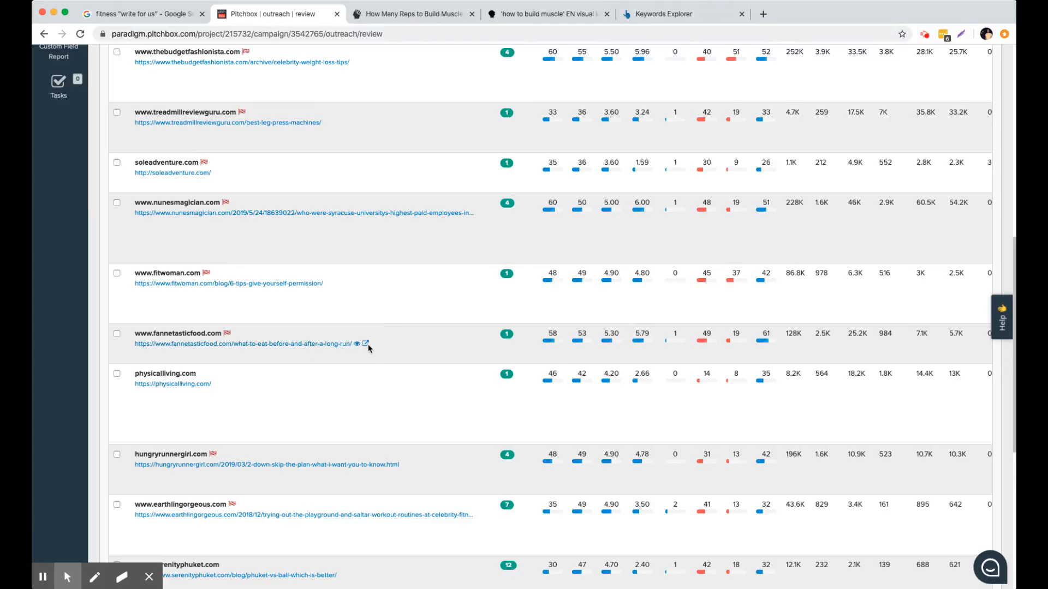
left_click(364, 344)
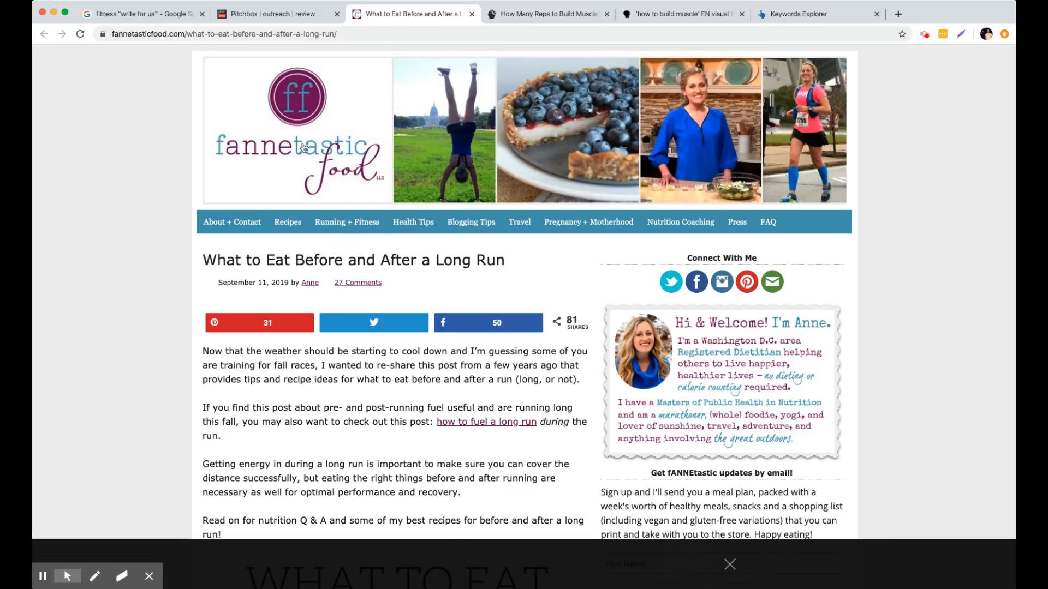
left_click(275, 13)
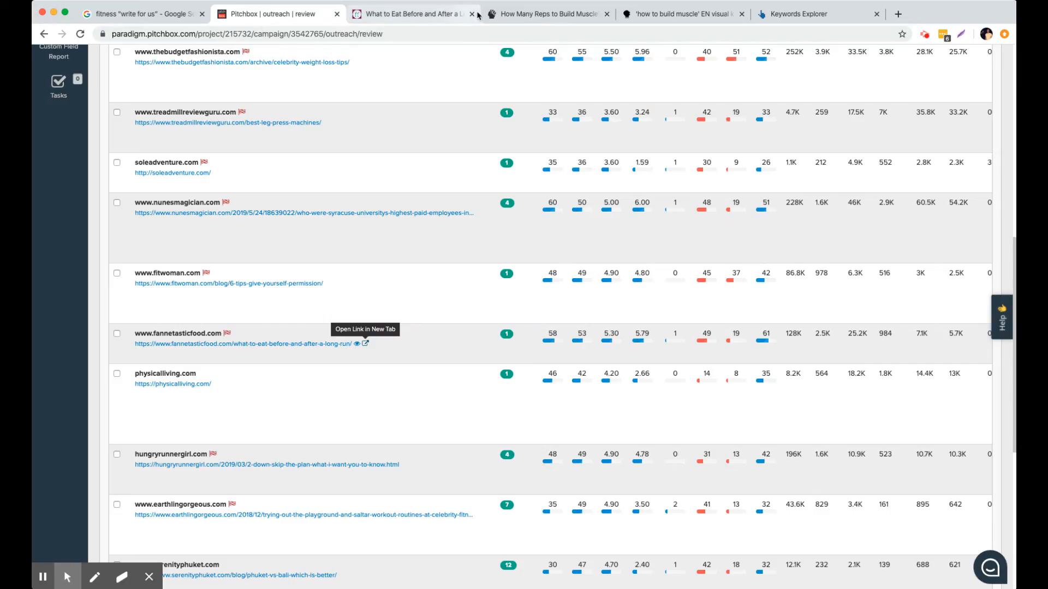
left_click(471, 13)
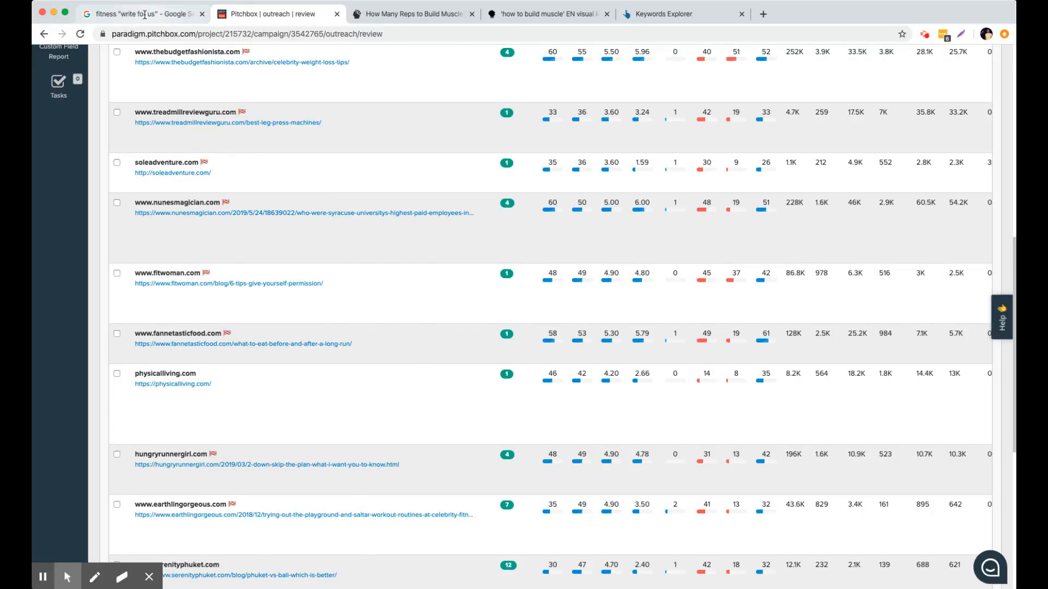
- Revisit the Google fitness 'write for us' results, then return to the Pitchbox Workflow page
left_click(142, 13)
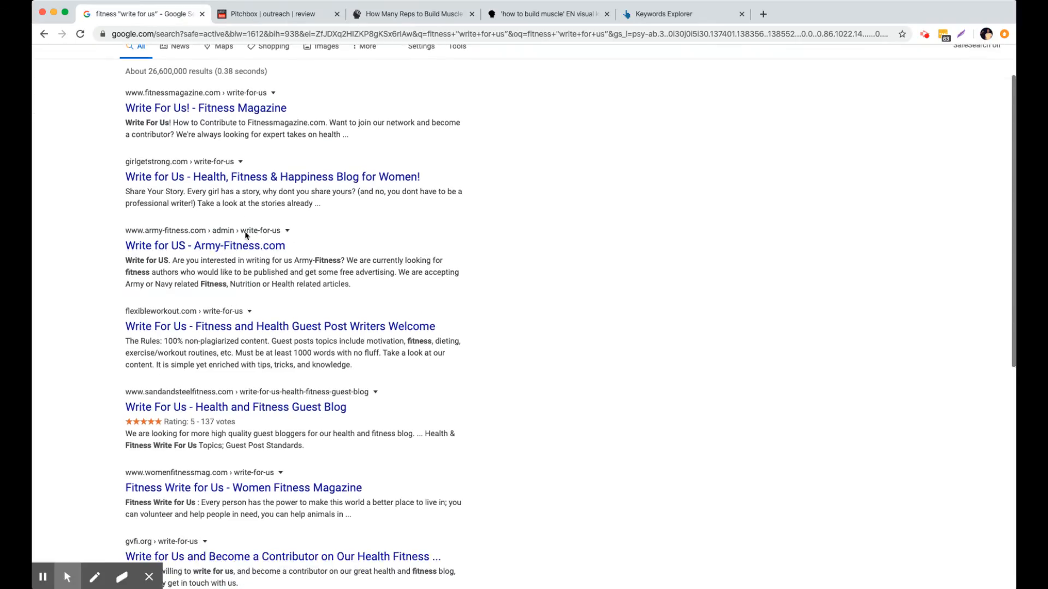
mouse_move(245, 279)
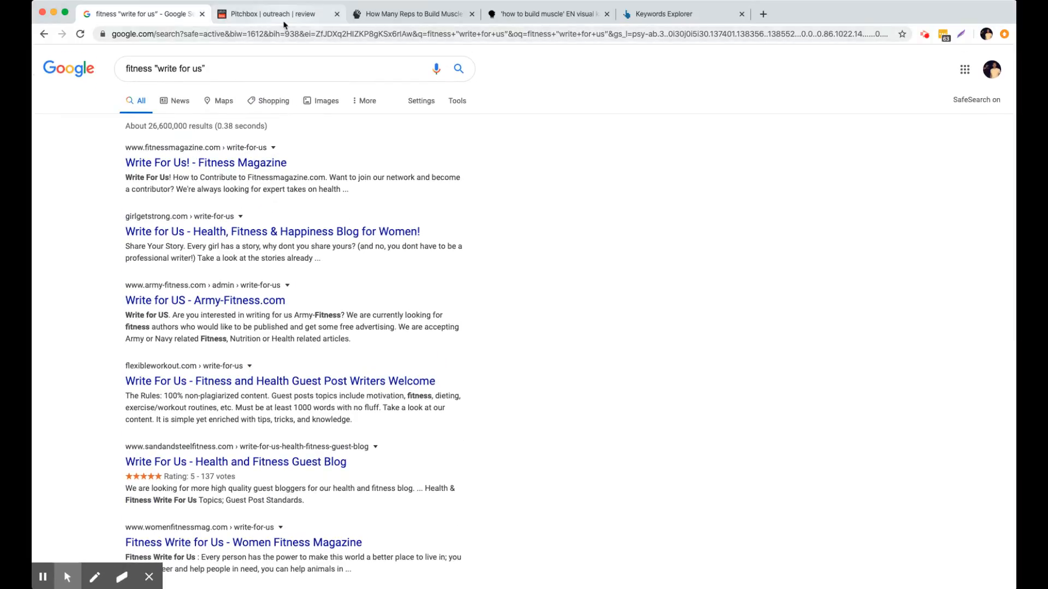
left_click(274, 13)
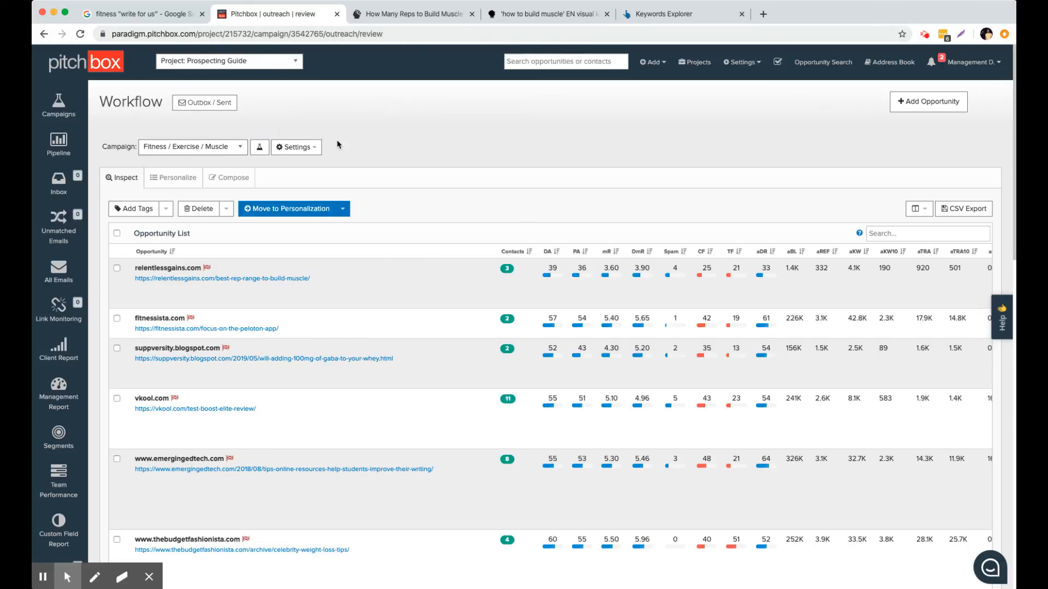
mouse_move(415, 146)
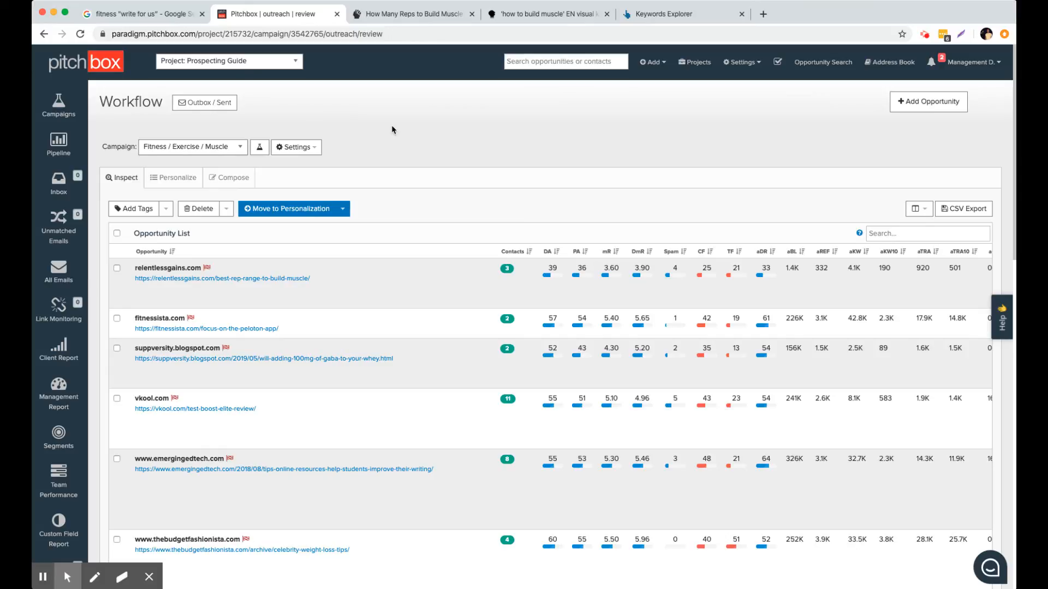
mouse_move(400, 164)
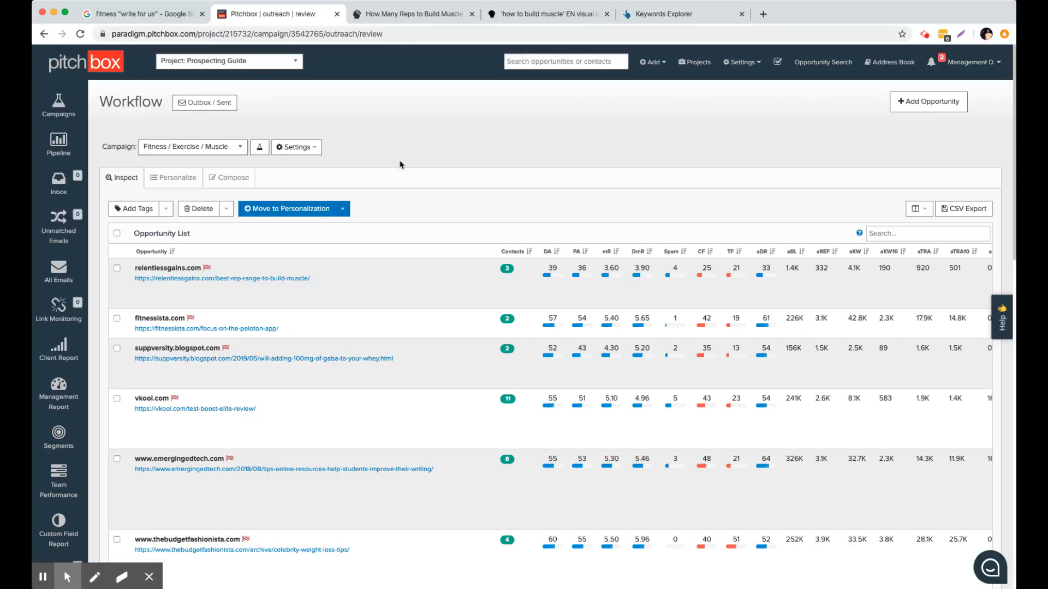